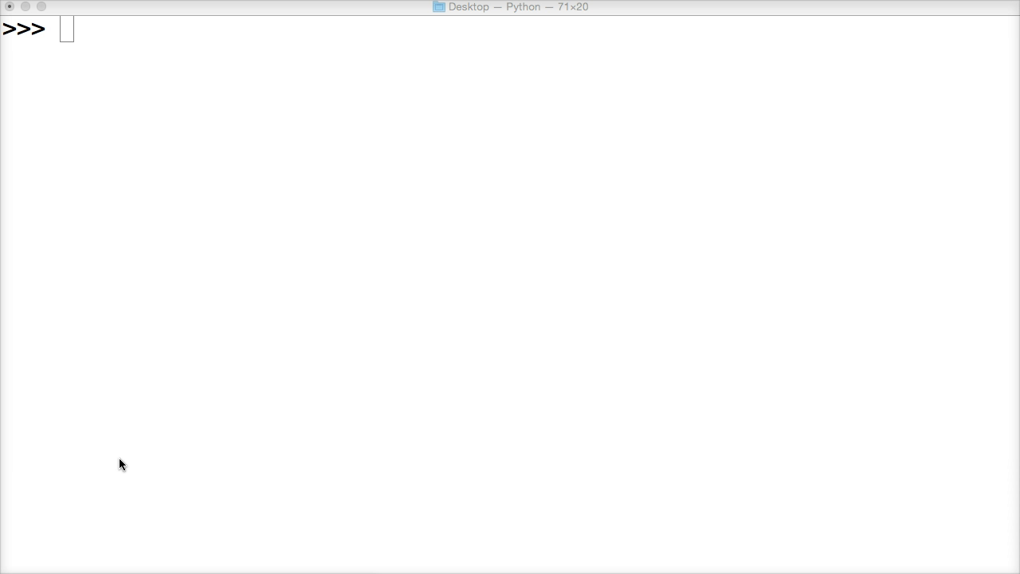
Assign a = 'Cat' and echo a so 'Cat' is printed
click(175, 370)
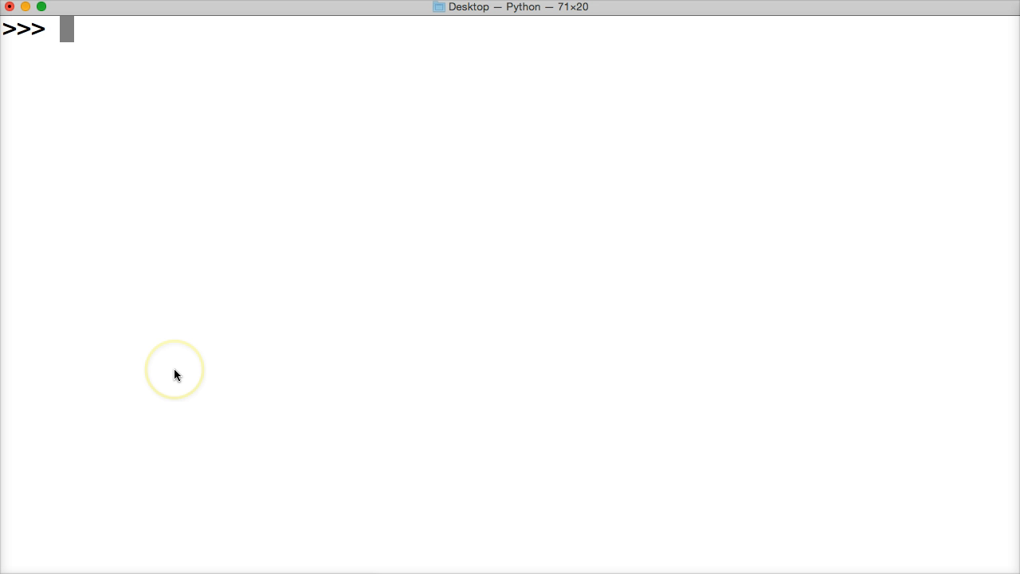
text(a)
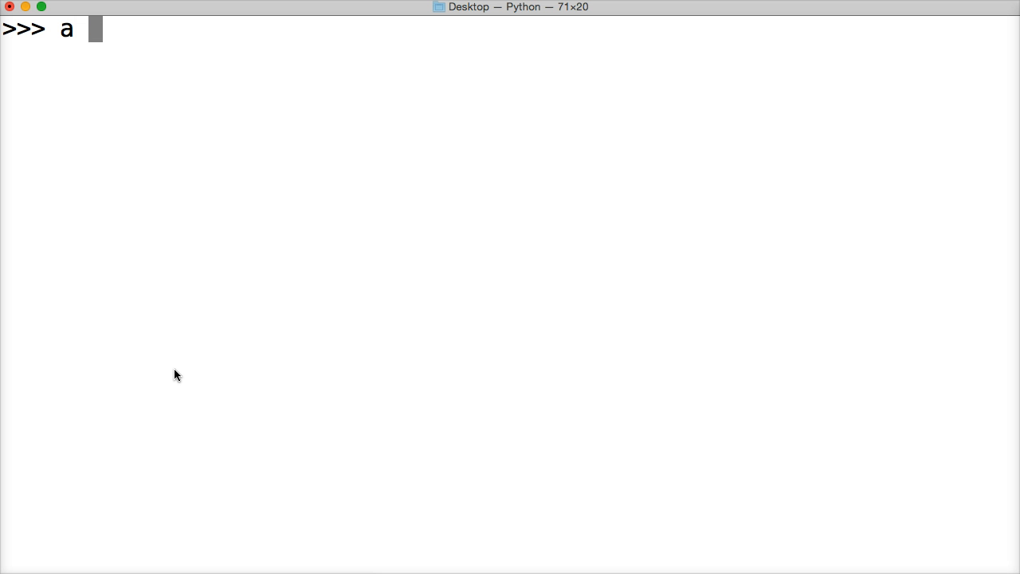
text(=)
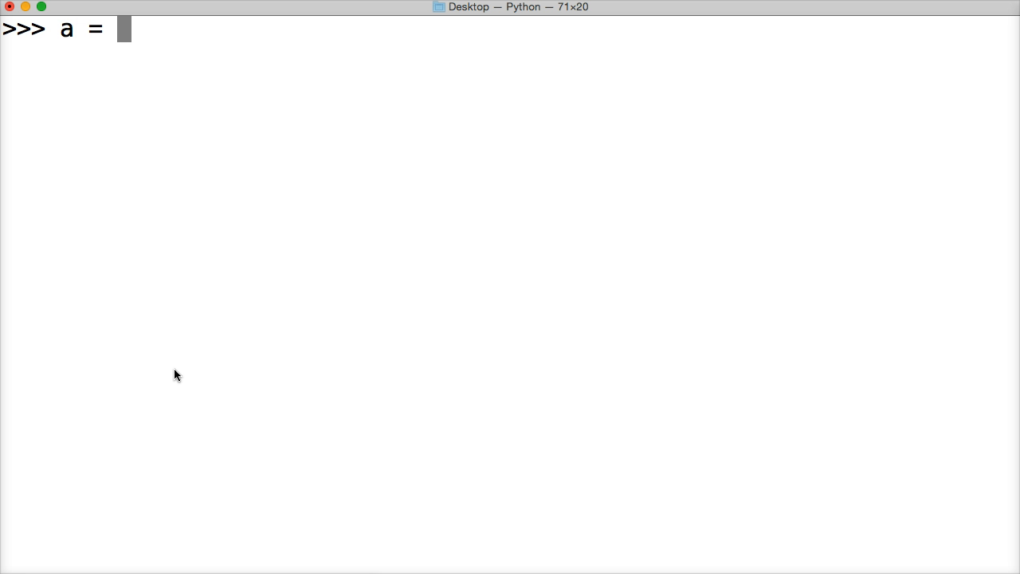
text(')
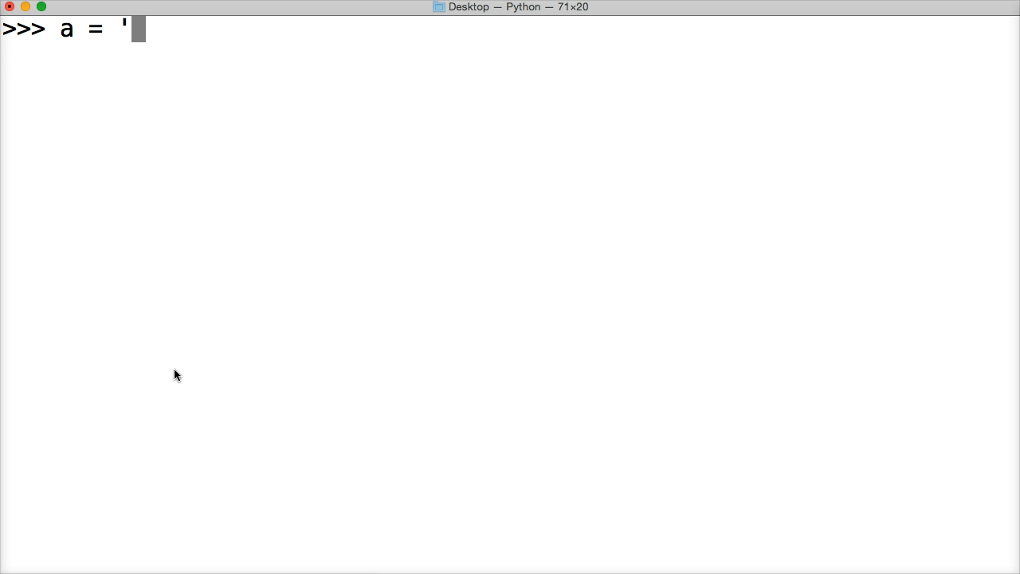
key(Return)
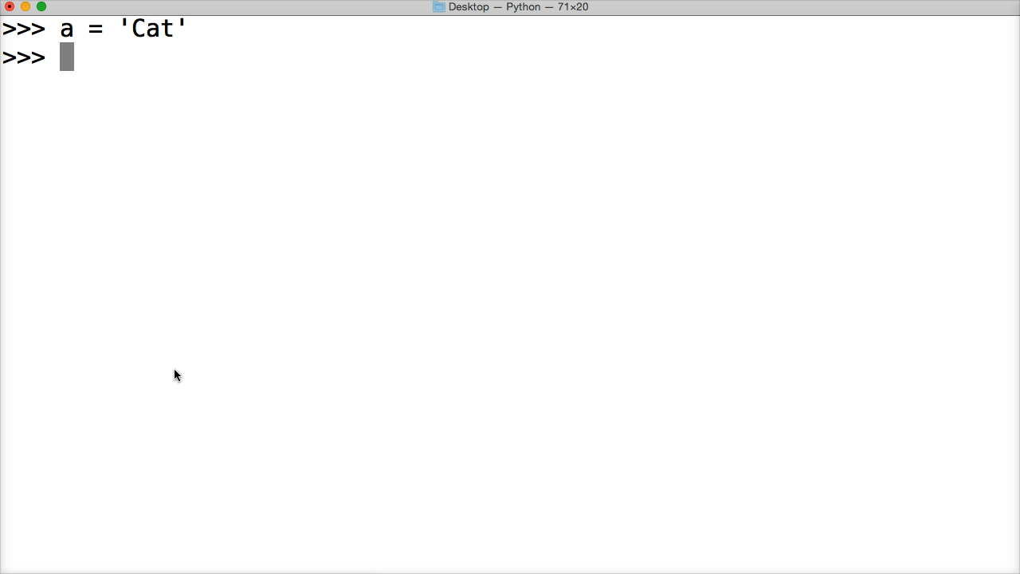
key(Return)
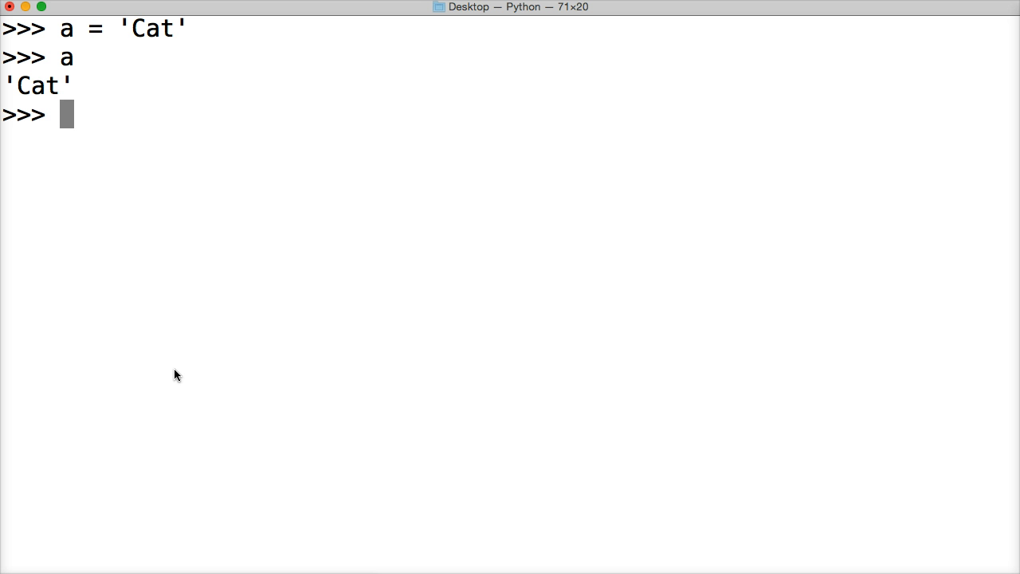
mouse_move(16, 86)
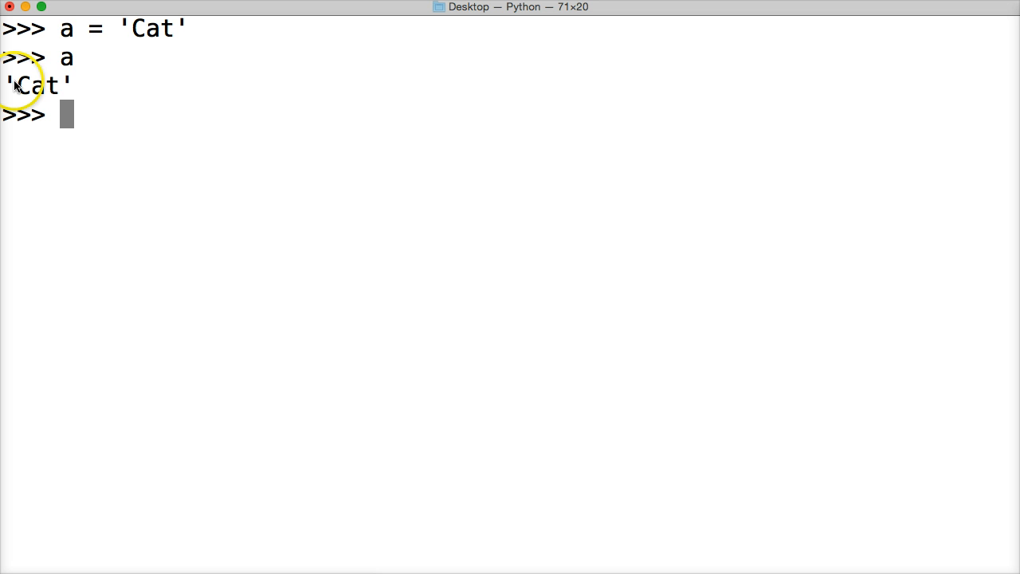
mouse_move(99, 125)
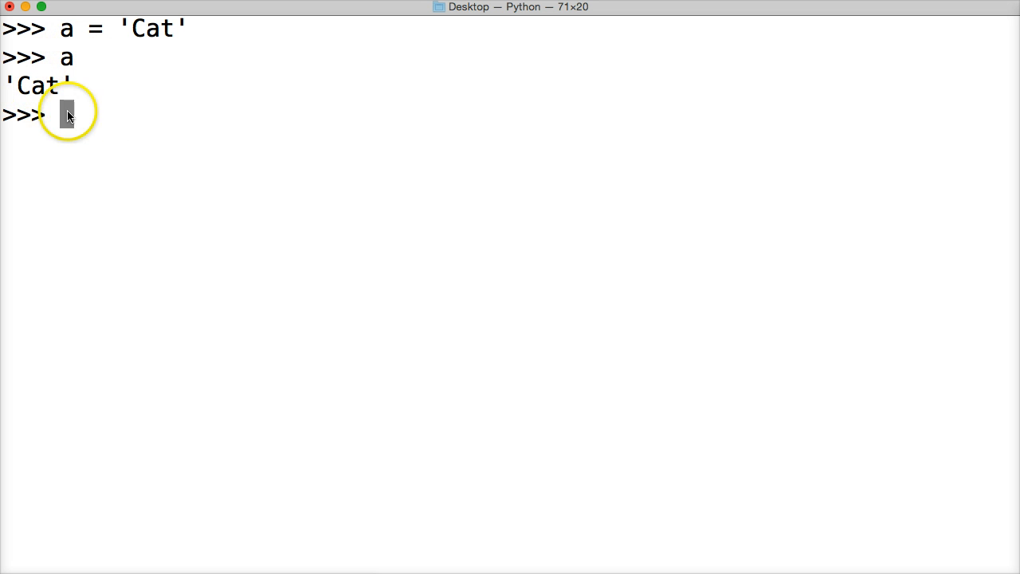
mouse_move(137, 131)
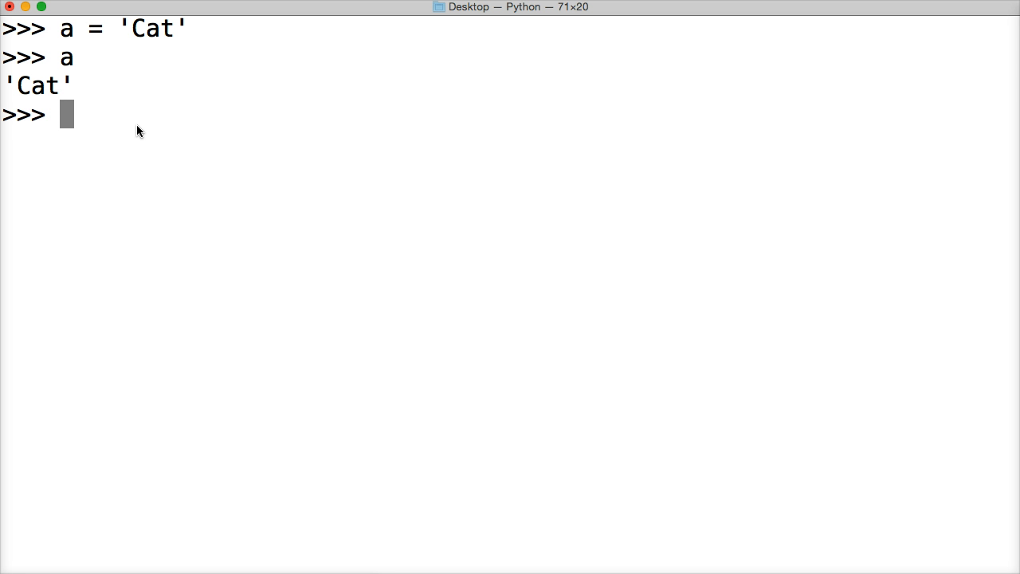
Reassign a = a + ' in a hat' so a becomes 'Cat in a hat'
text(a -)
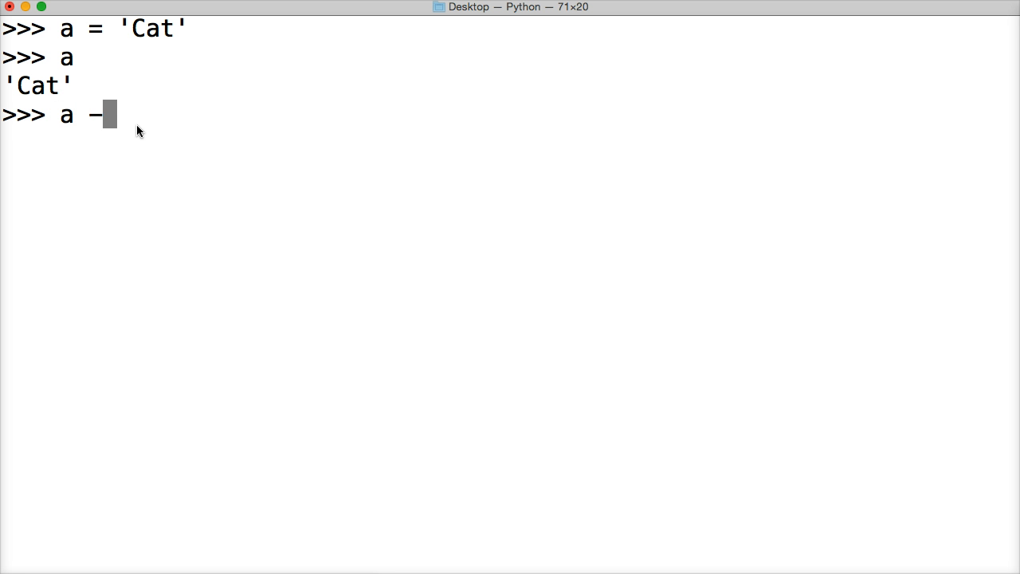
text(=)
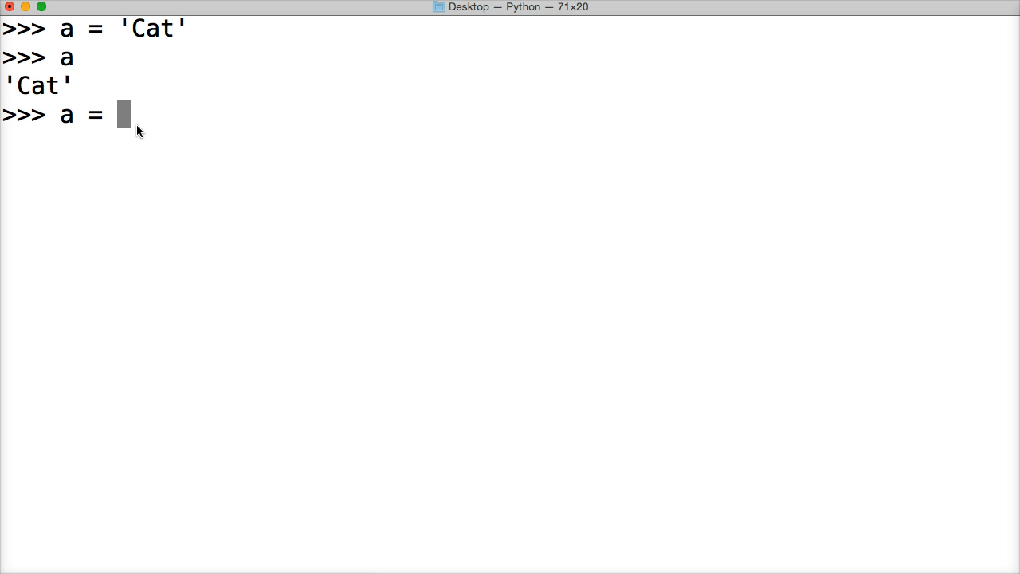
text(a +)
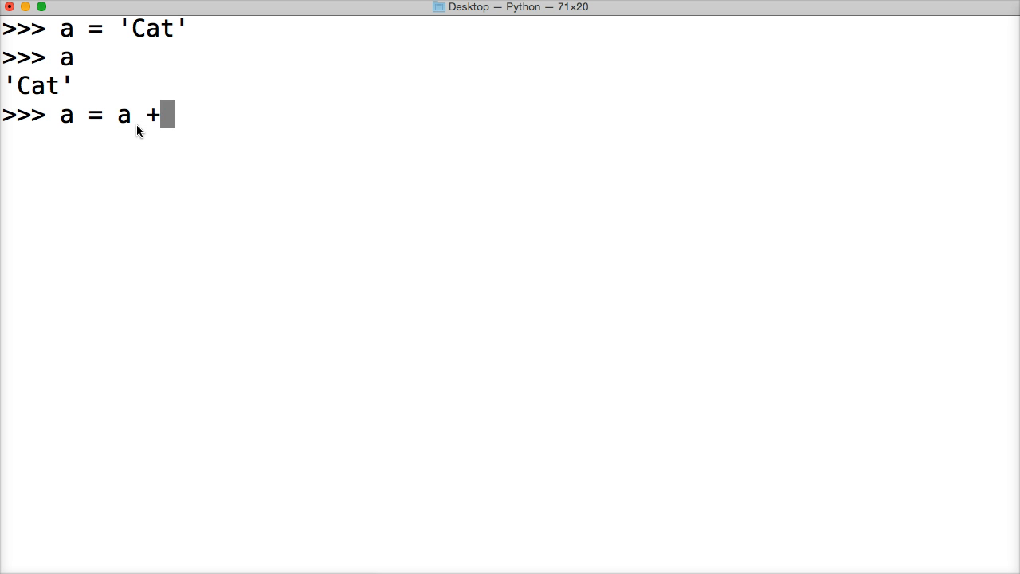
text(' i)
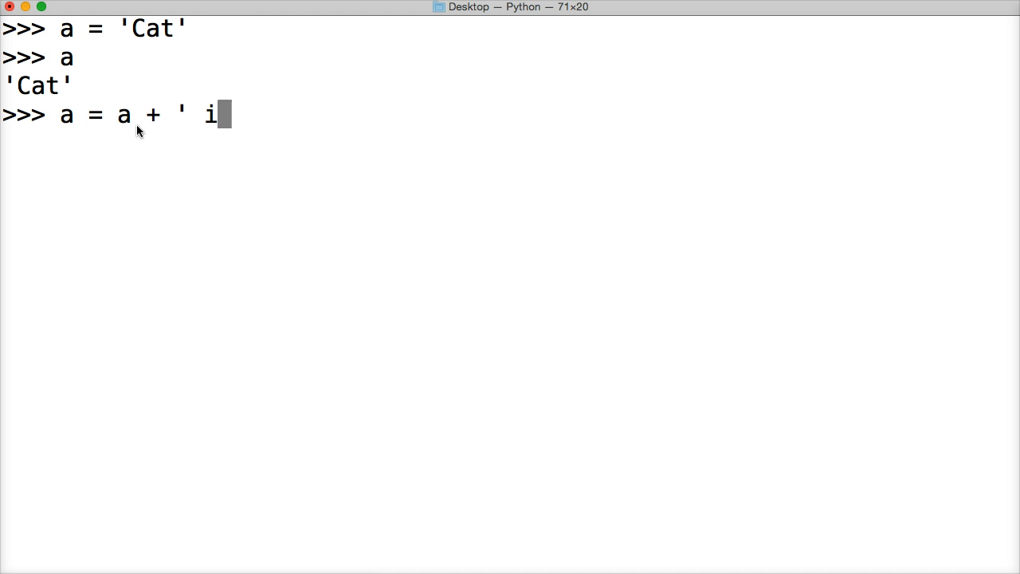
text(n a hat')
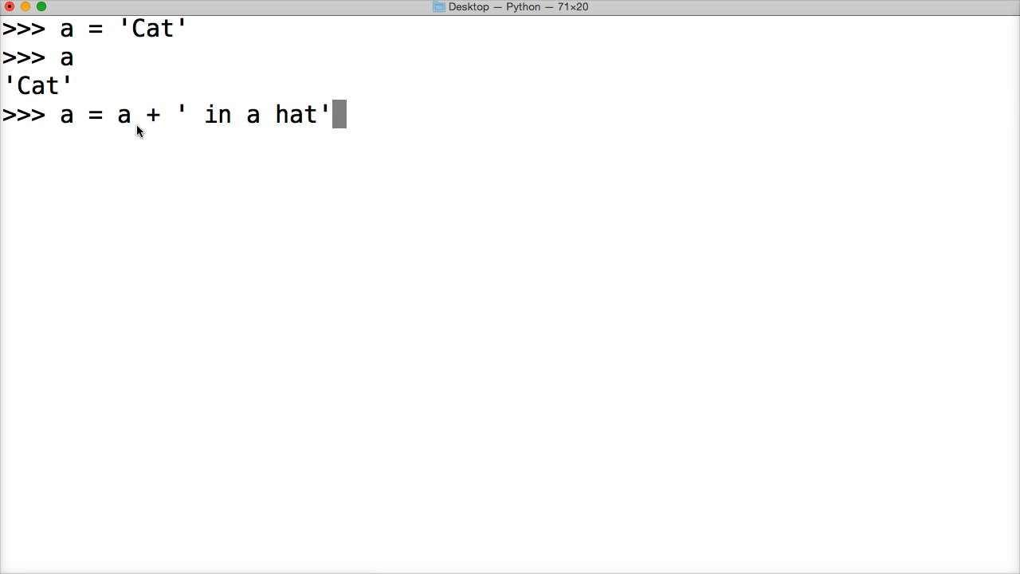
mouse_move(220, 104)
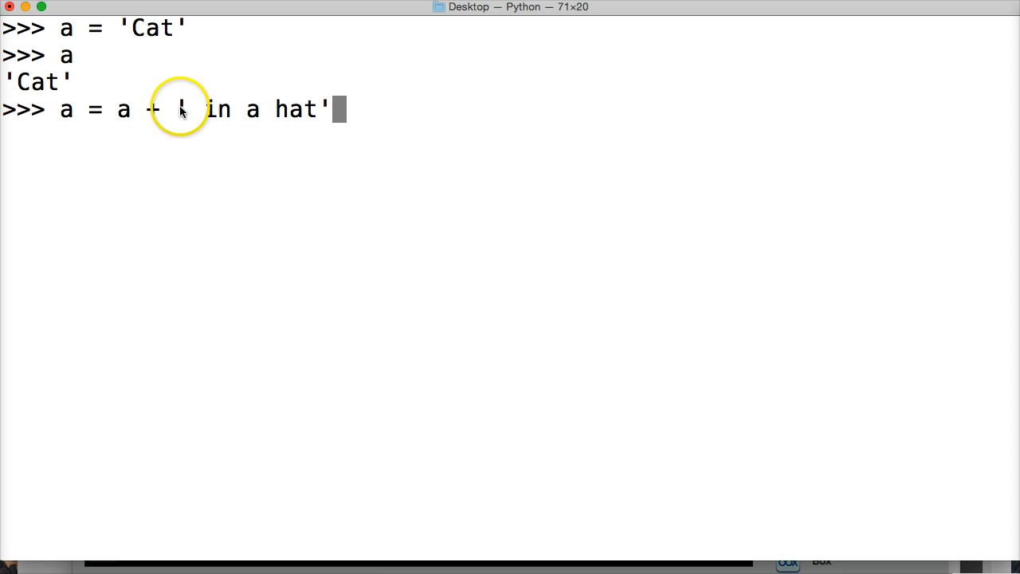
mouse_move(119, 108)
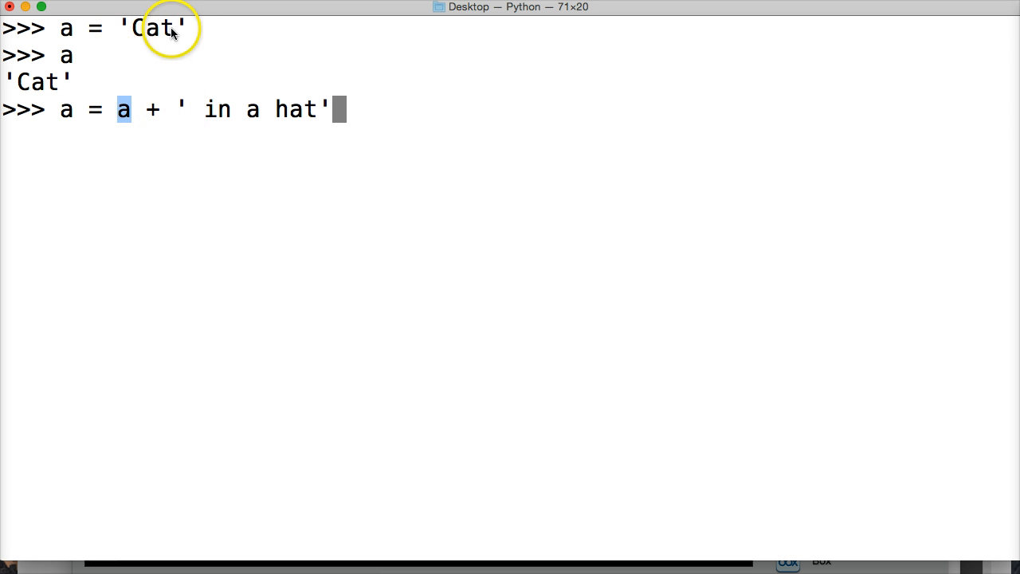
mouse_move(104, 109)
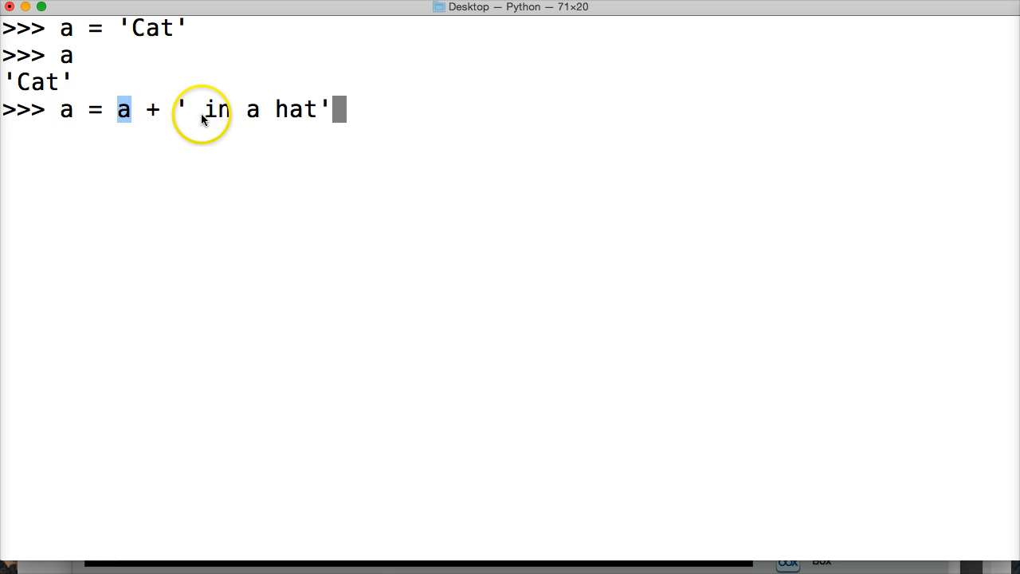
mouse_move(381, 118)
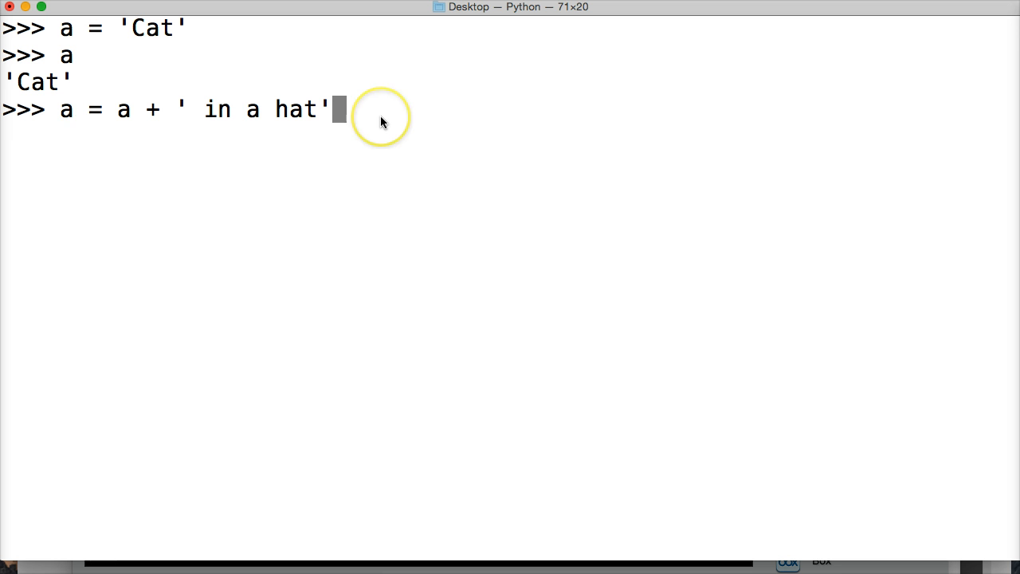
key(Return)
text(a)
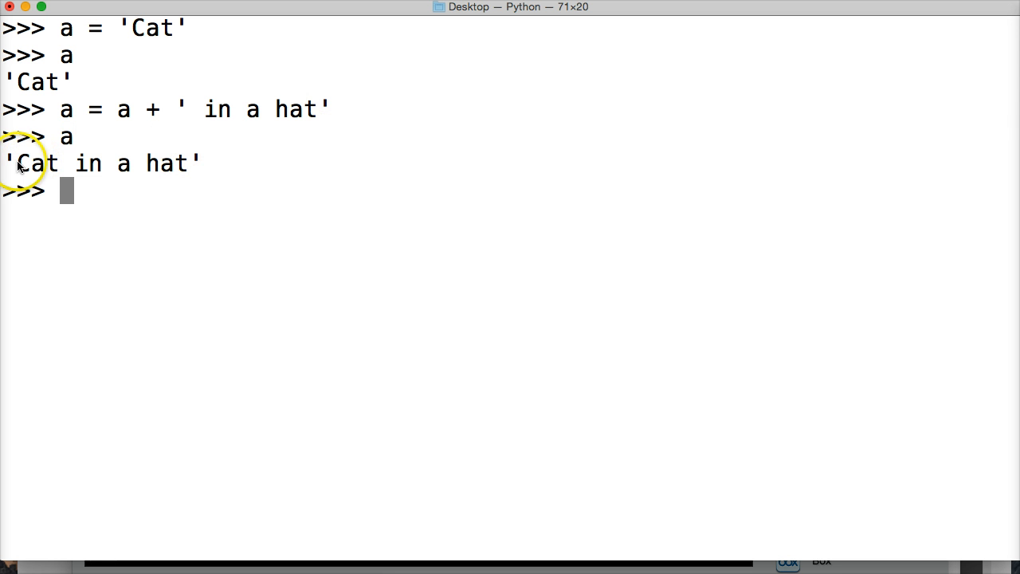
mouse_move(271, 163)
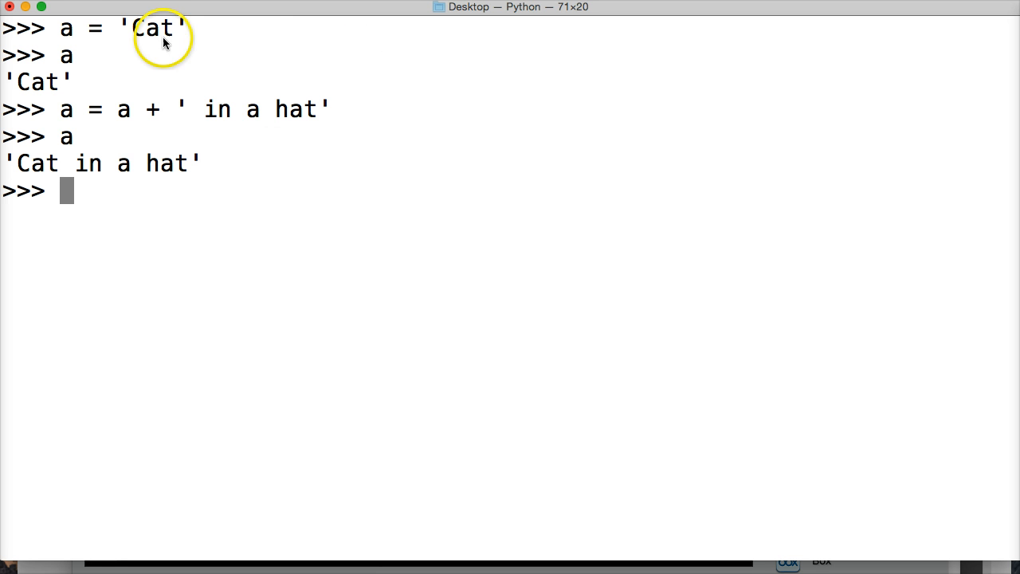
mouse_move(210, 111)
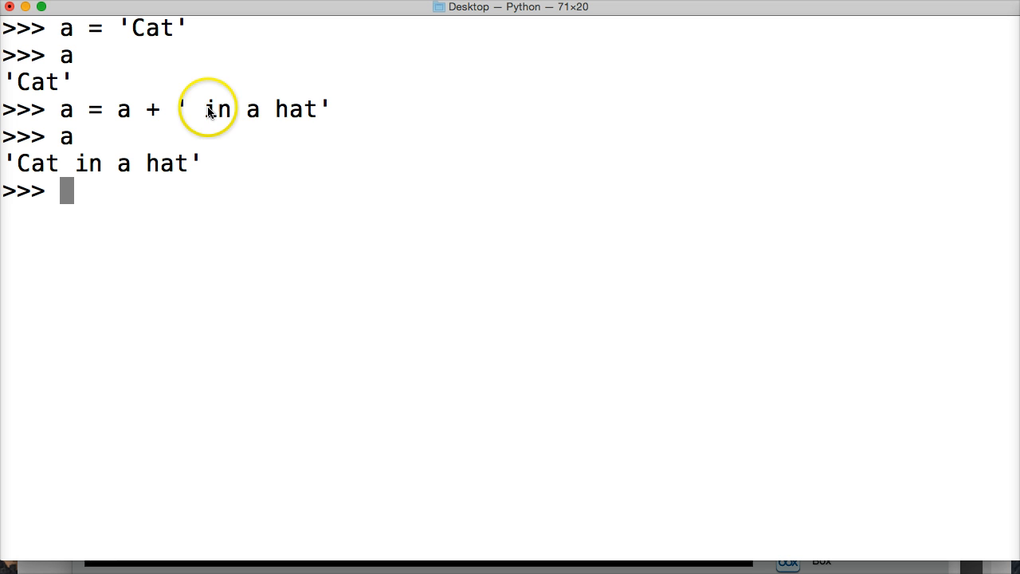
mouse_move(80, 209)
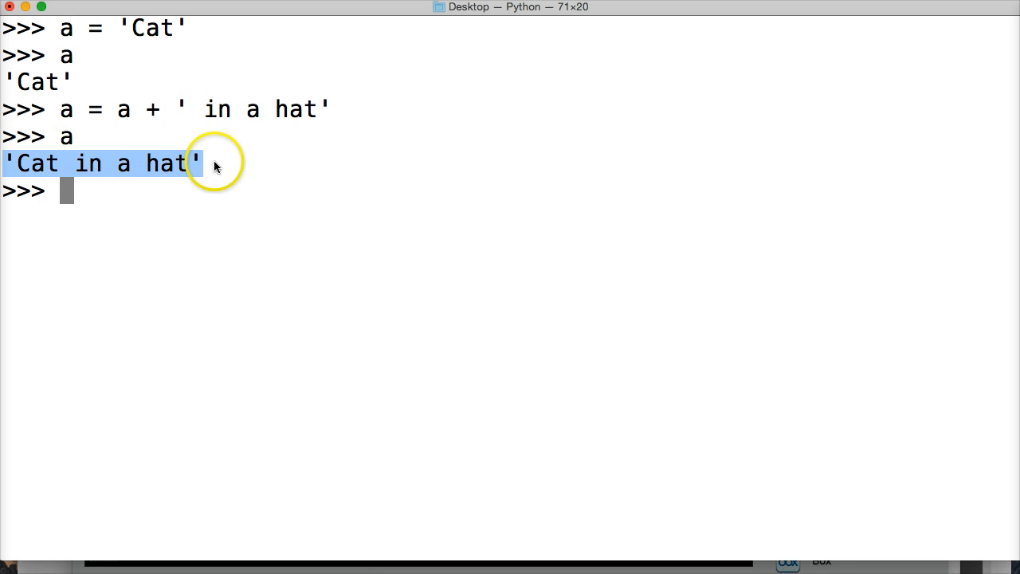
mouse_move(135, 163)
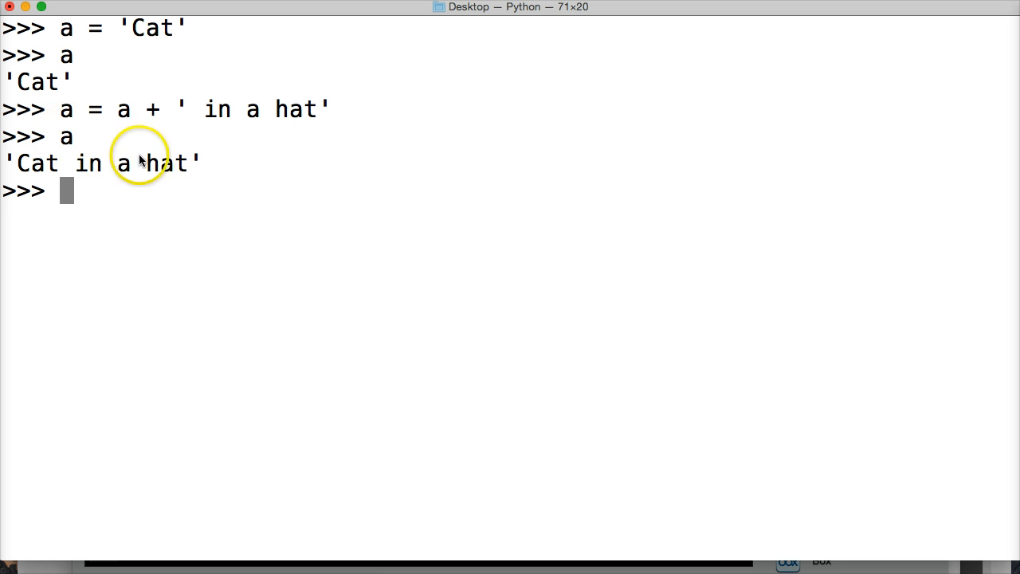
mouse_move(131, 201)
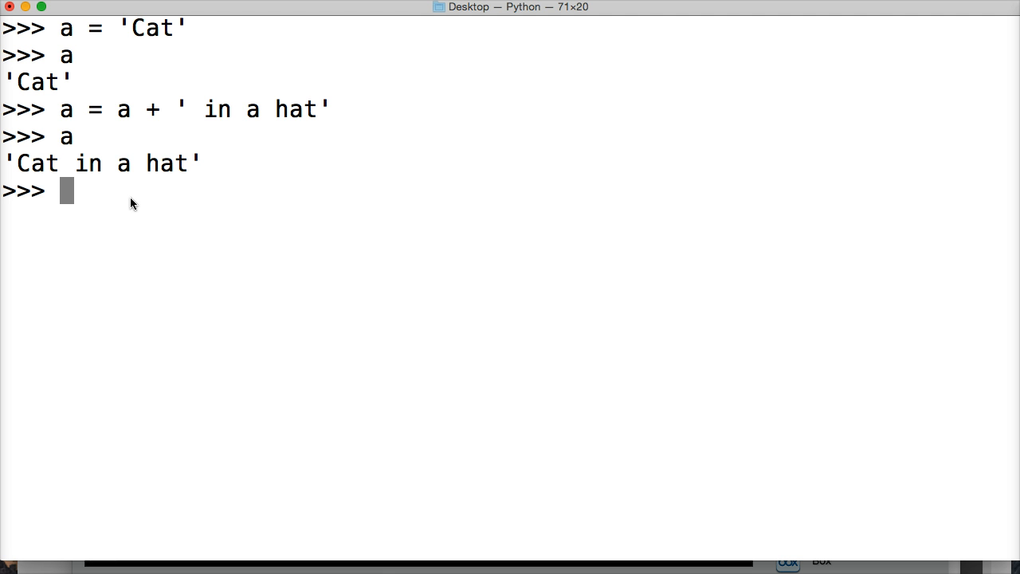
Assign b = 'New String' and print its value
text(b =)
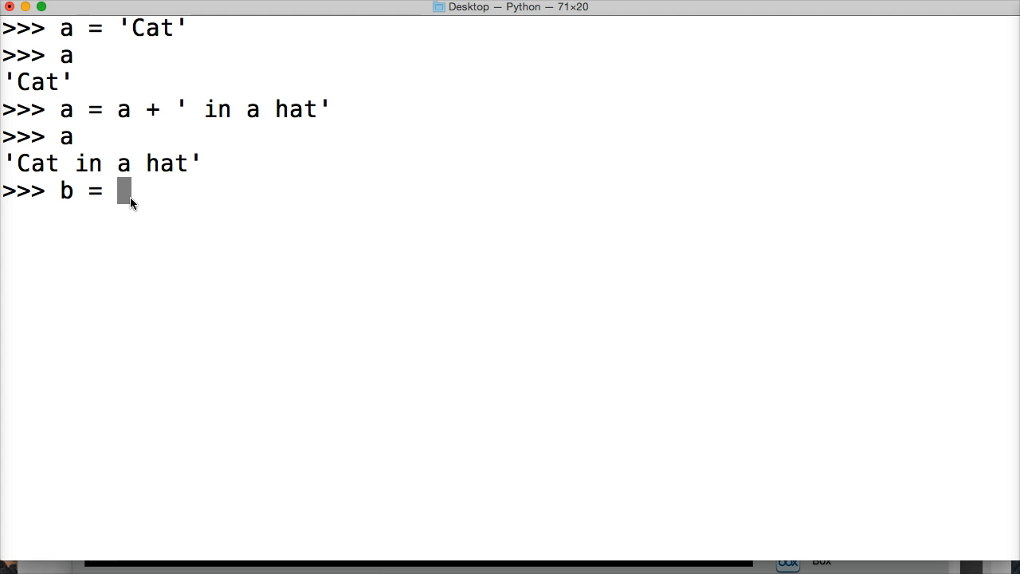
text('New)
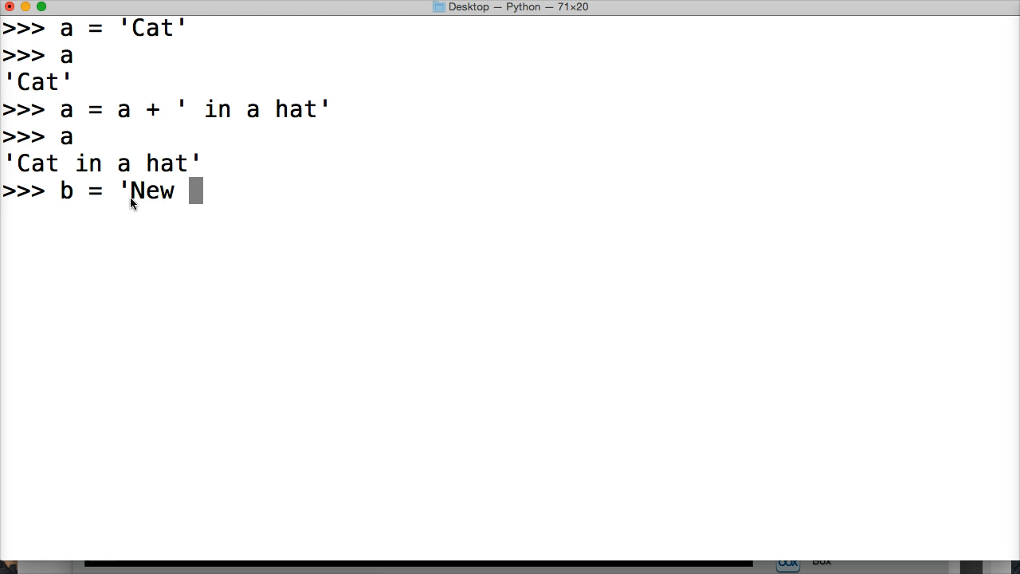
text(String')
text(b)
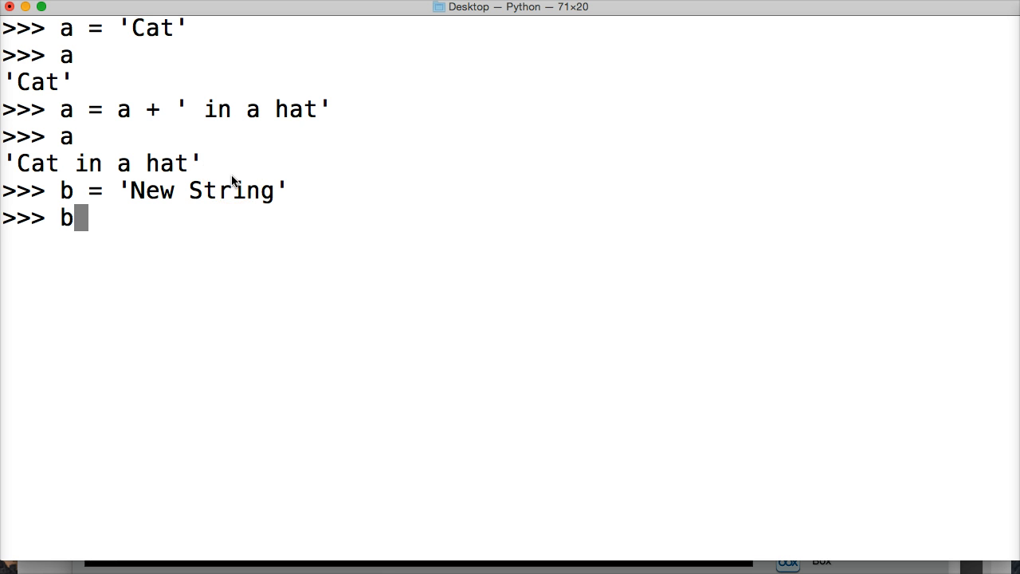
key(Return)
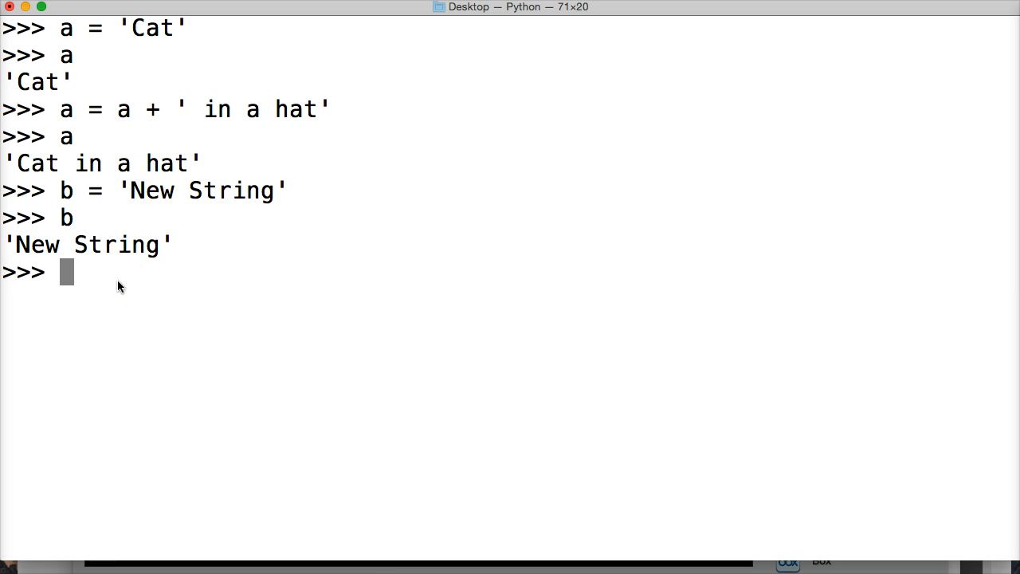
Rebuild b = 'This is a ' + b[0:] and echo it as 'This is a New String'
text(b =)
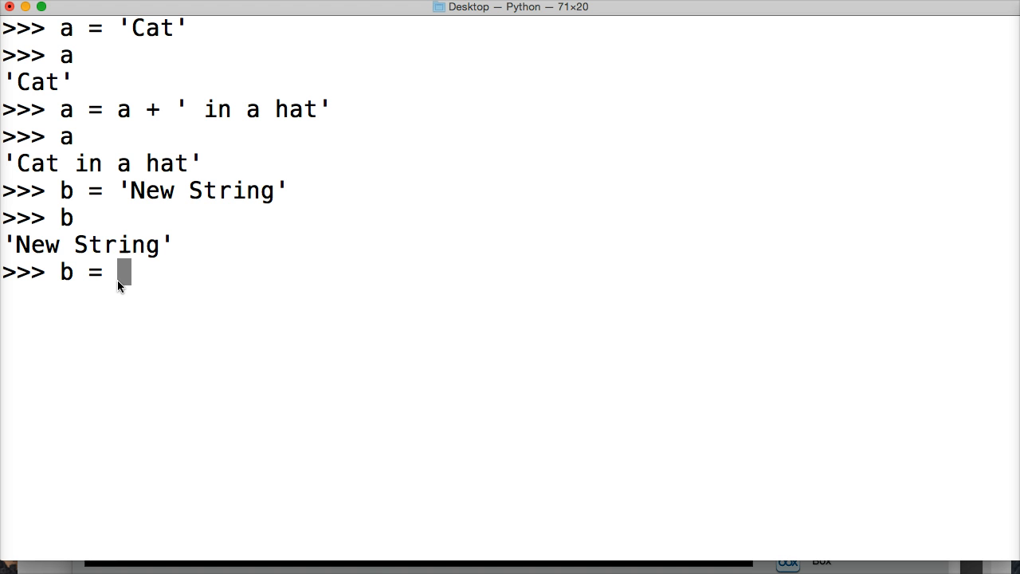
text(')
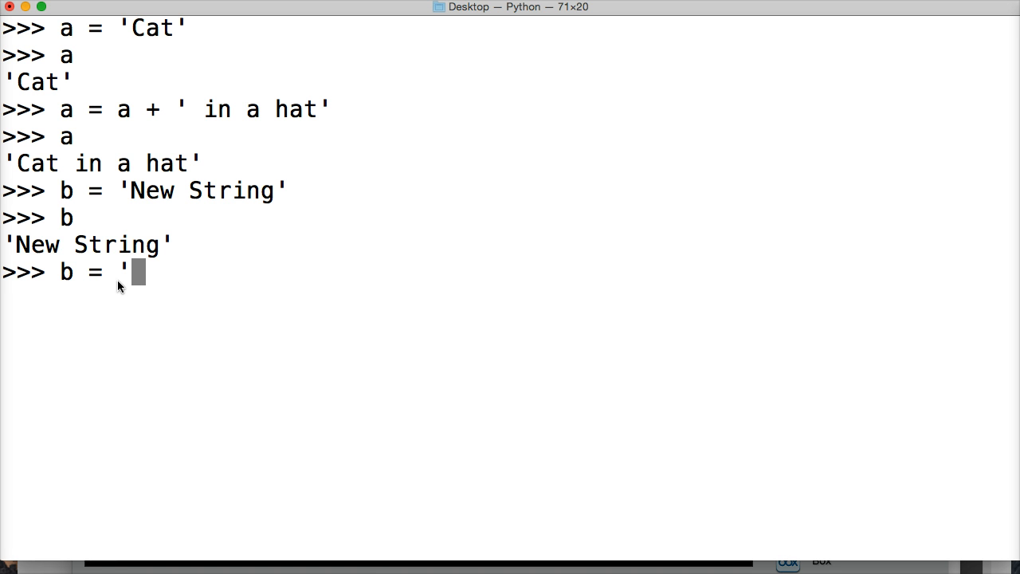
text(This)
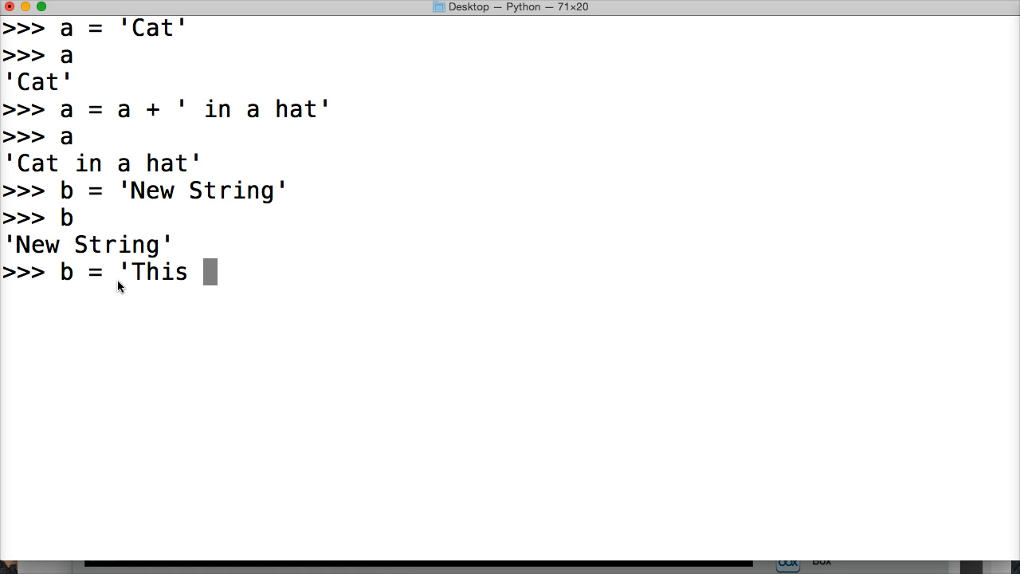
text(is a)
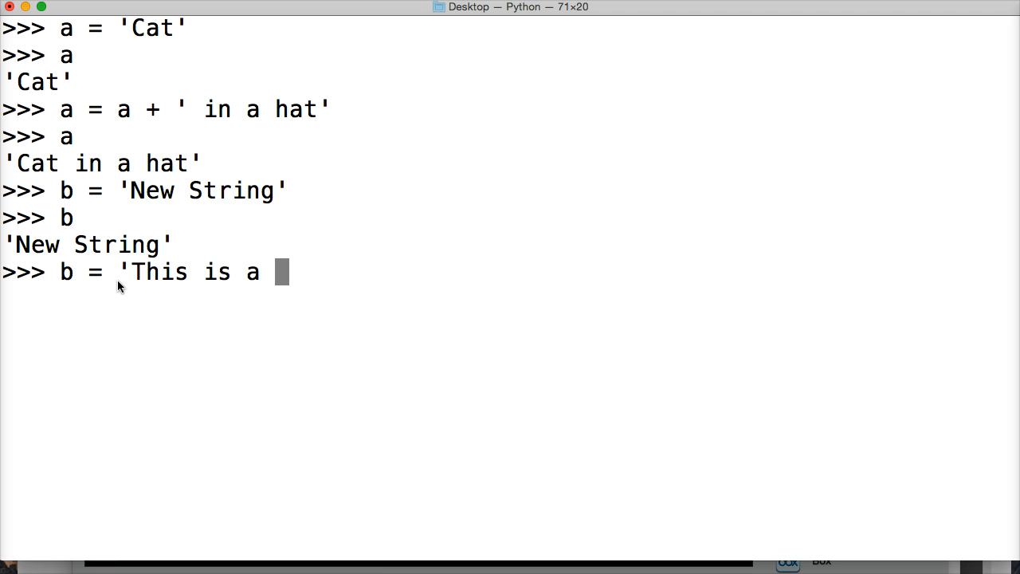
text(')
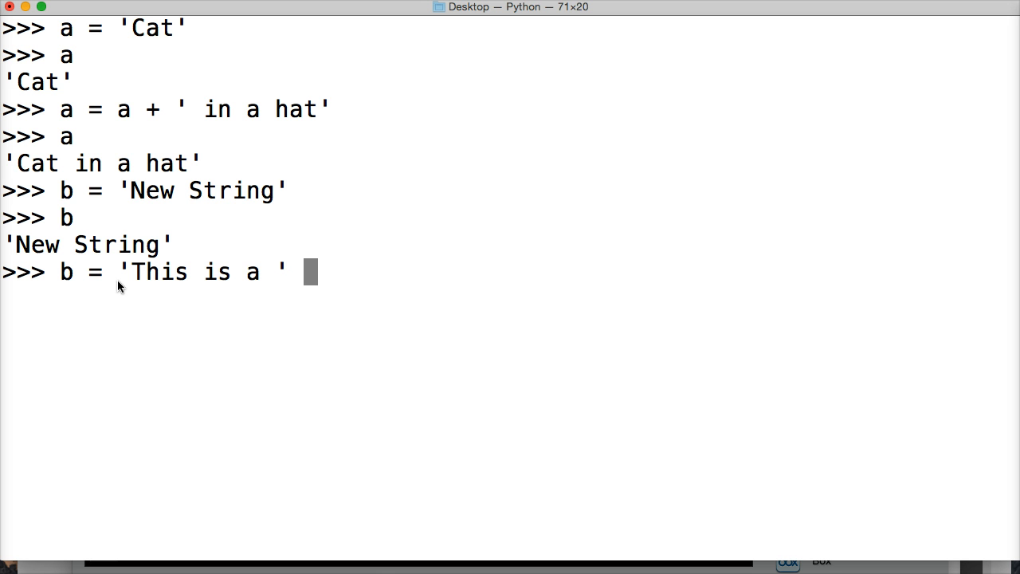
text(+)
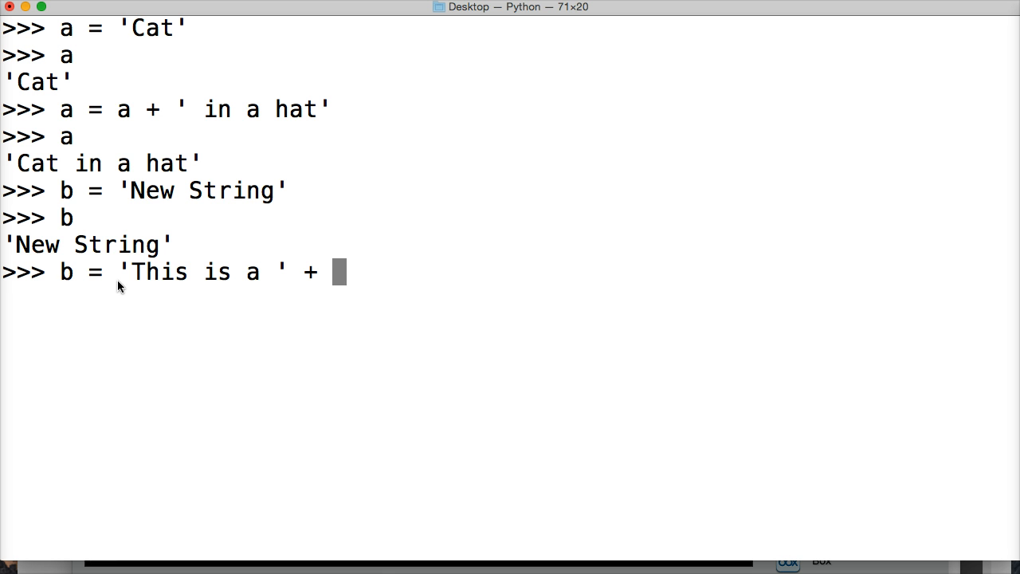
text(b[)
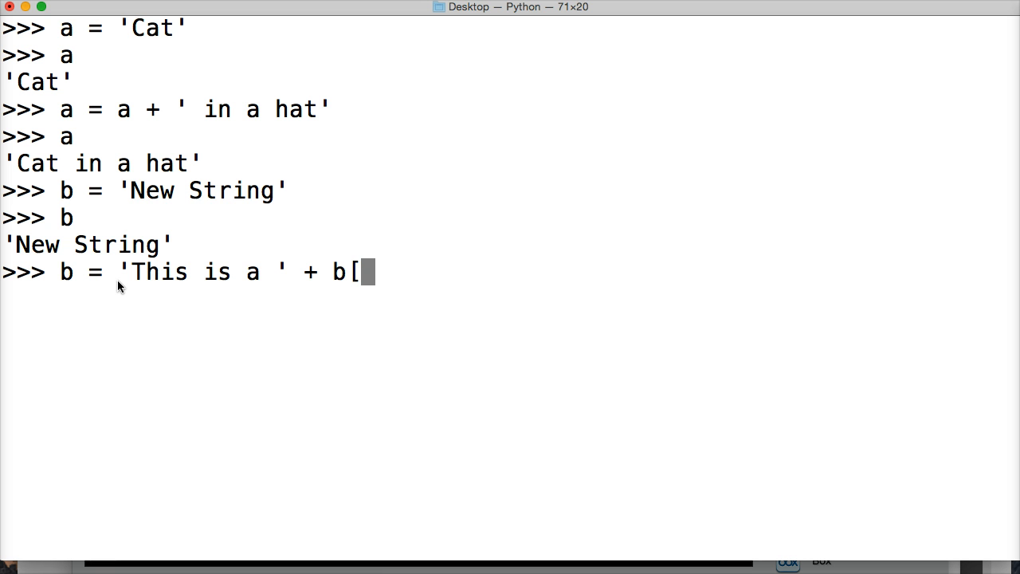
text(0;)
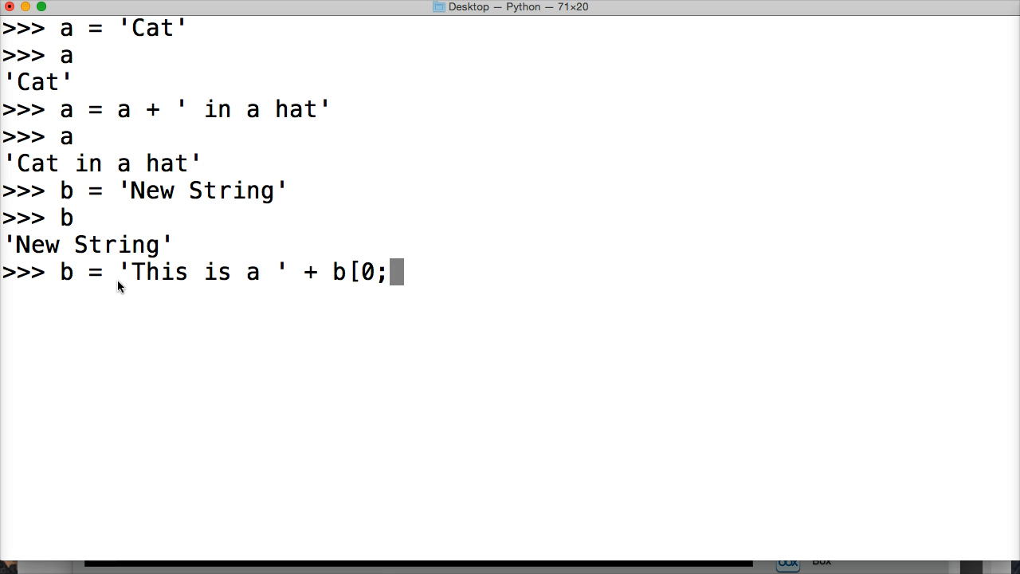
text(:])
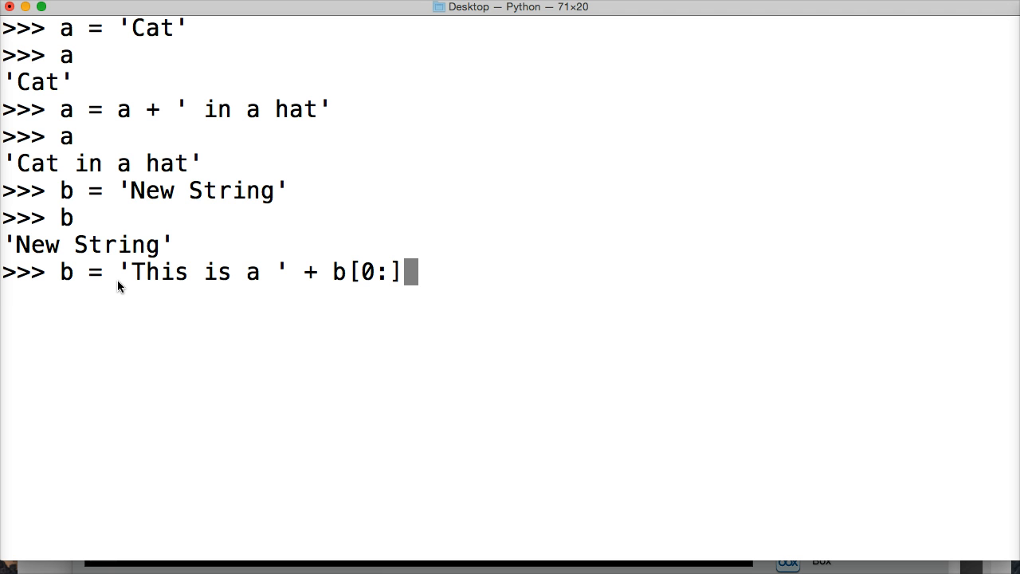
key(Return)
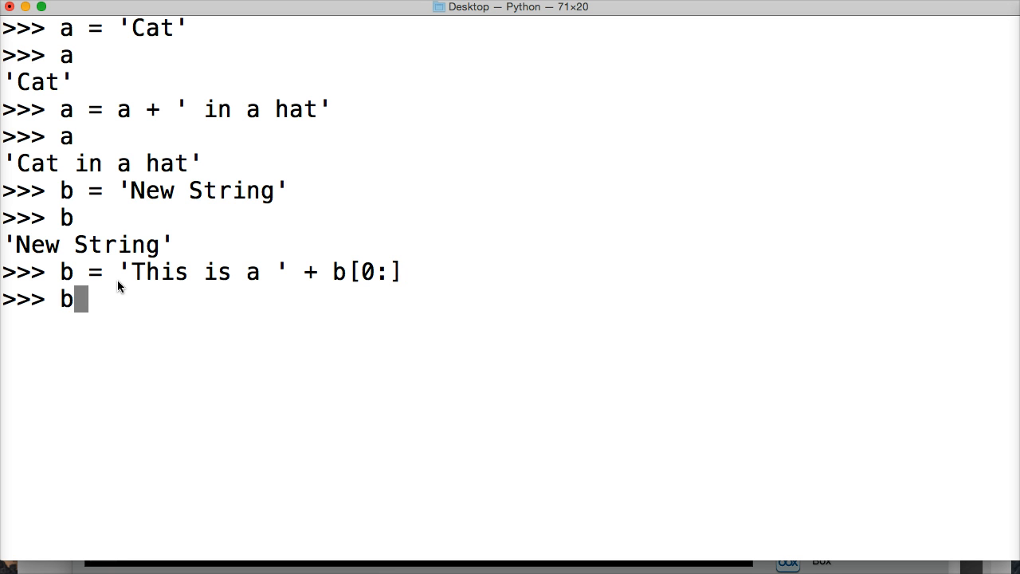
key(Return)
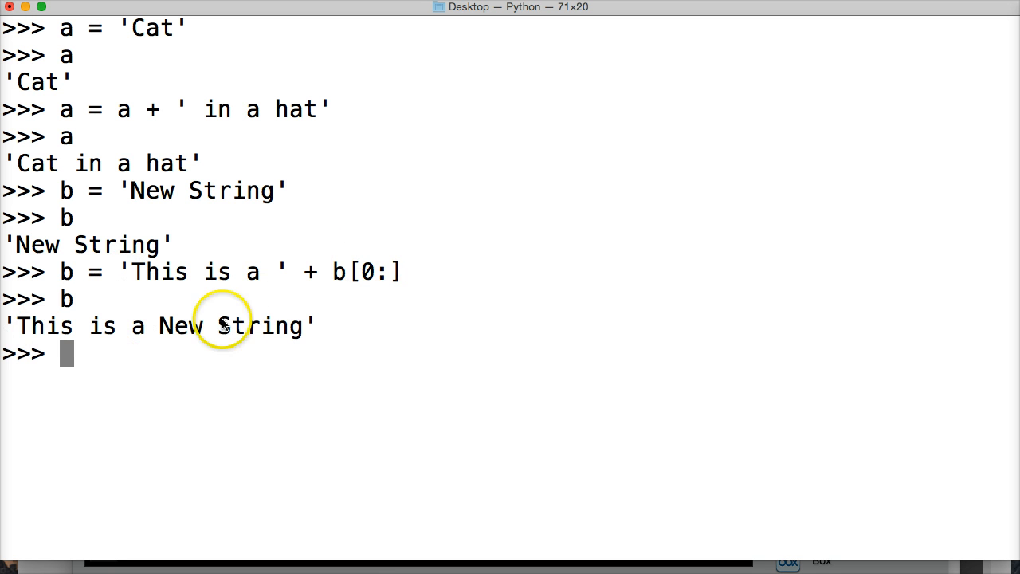
mouse_move(358, 265)
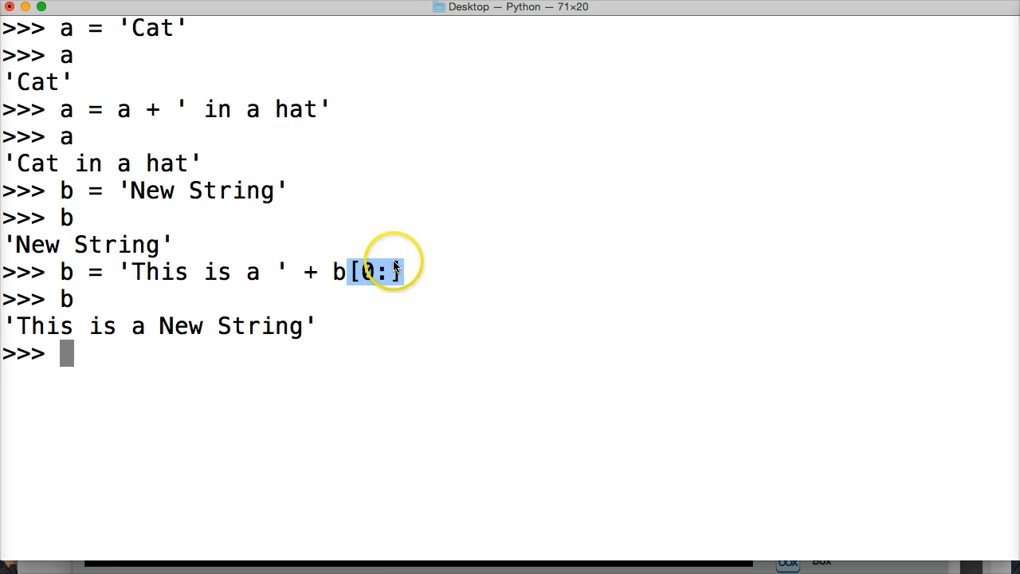
mouse_move(278, 293)
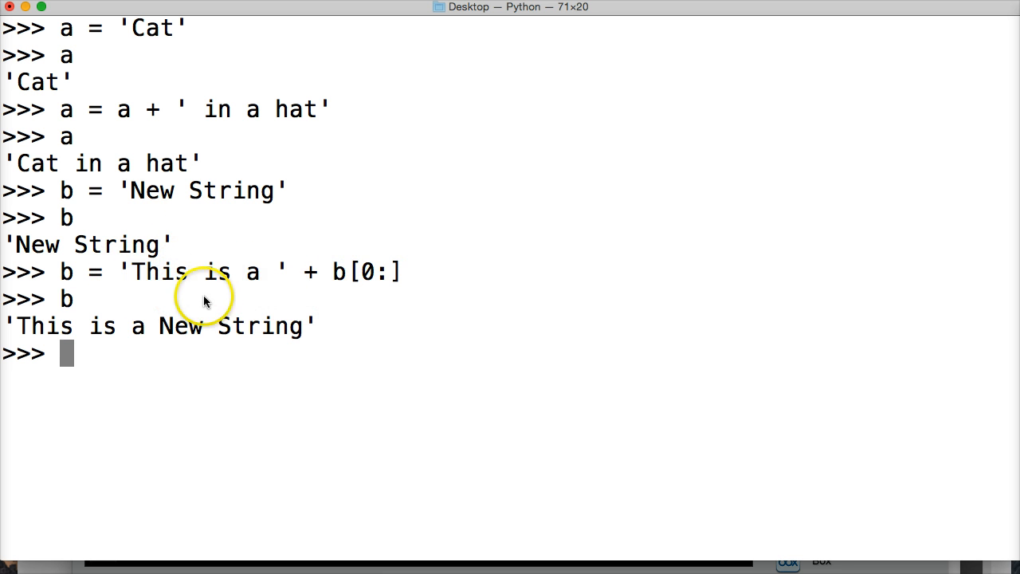
mouse_move(335, 271)
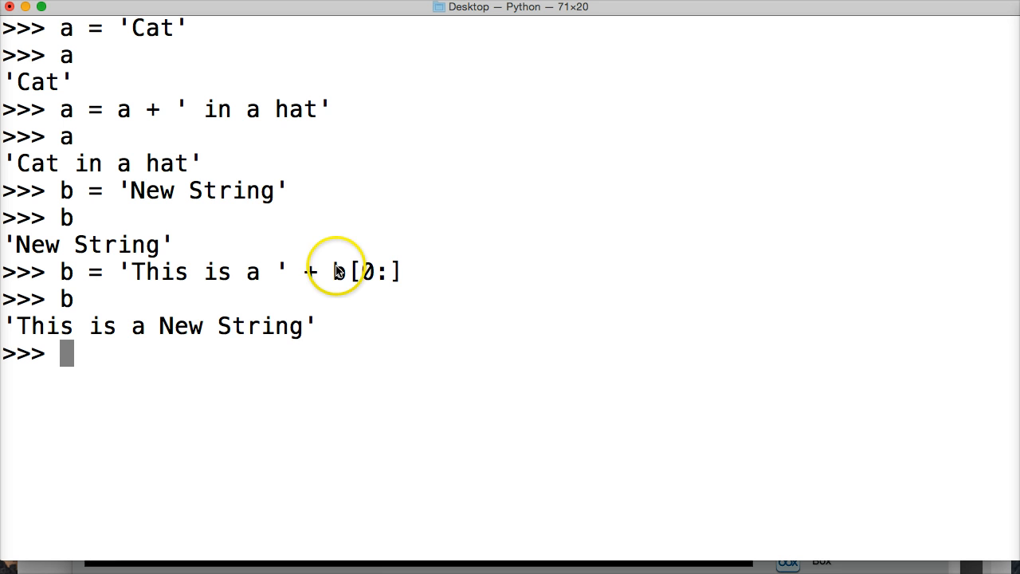
double_click(338, 271)
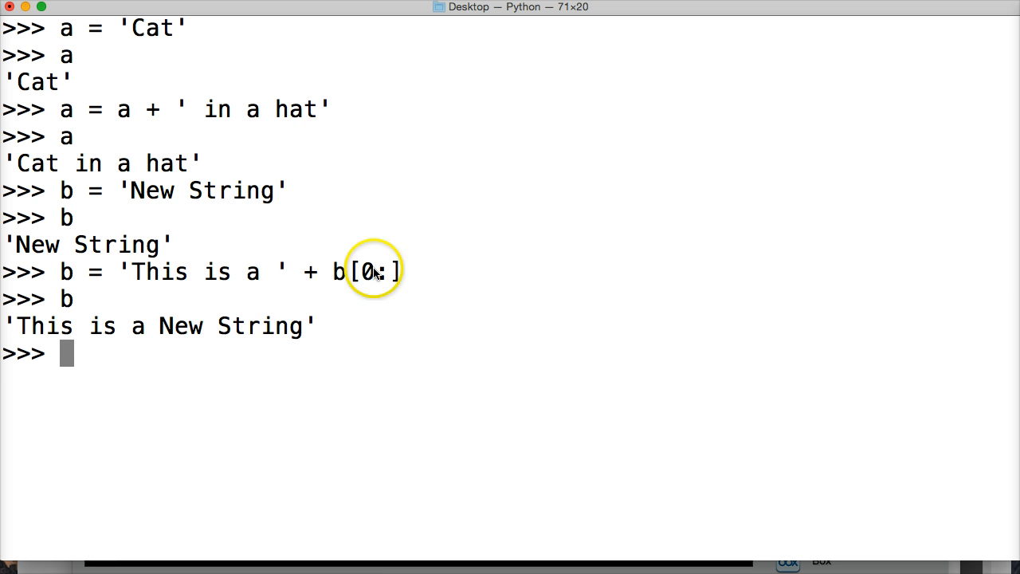
mouse_move(430, 284)
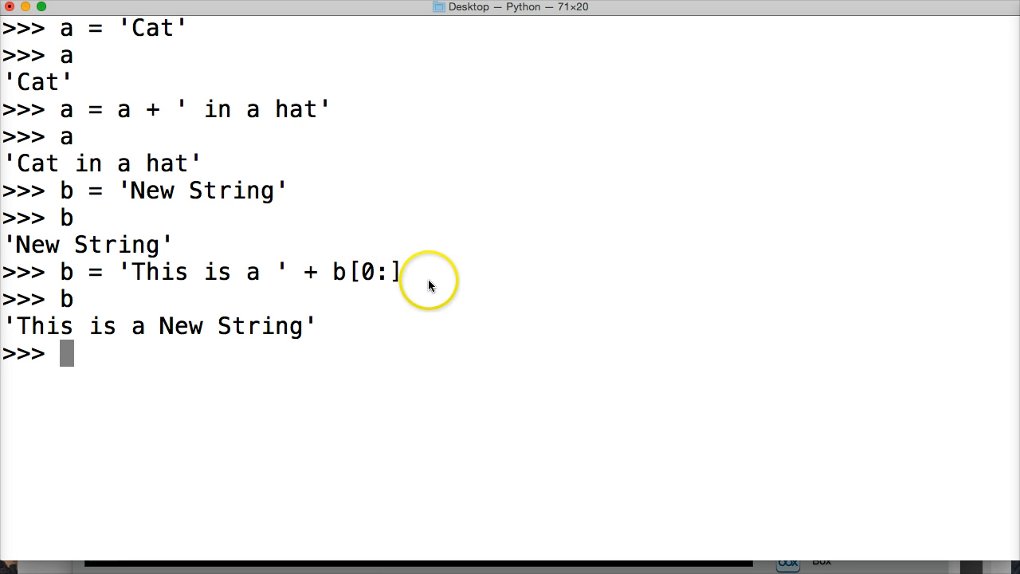
mouse_move(136, 271)
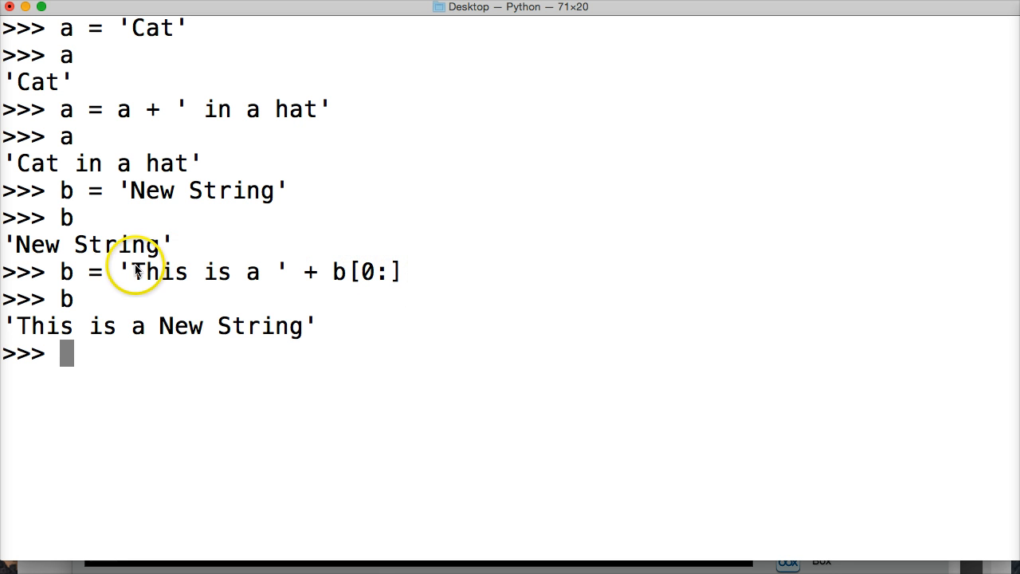
drag(134, 271, 284, 271)
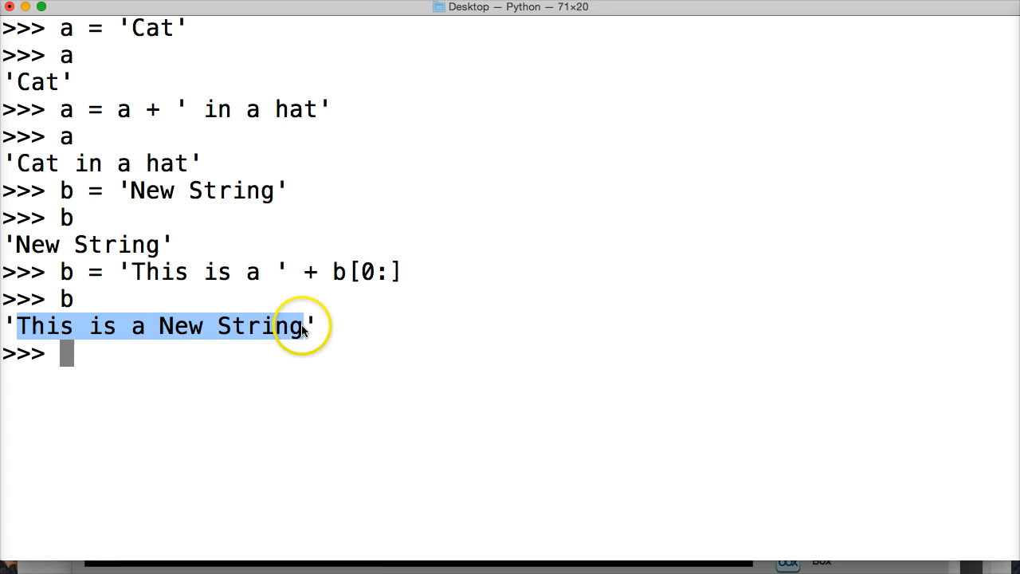
click(301, 325)
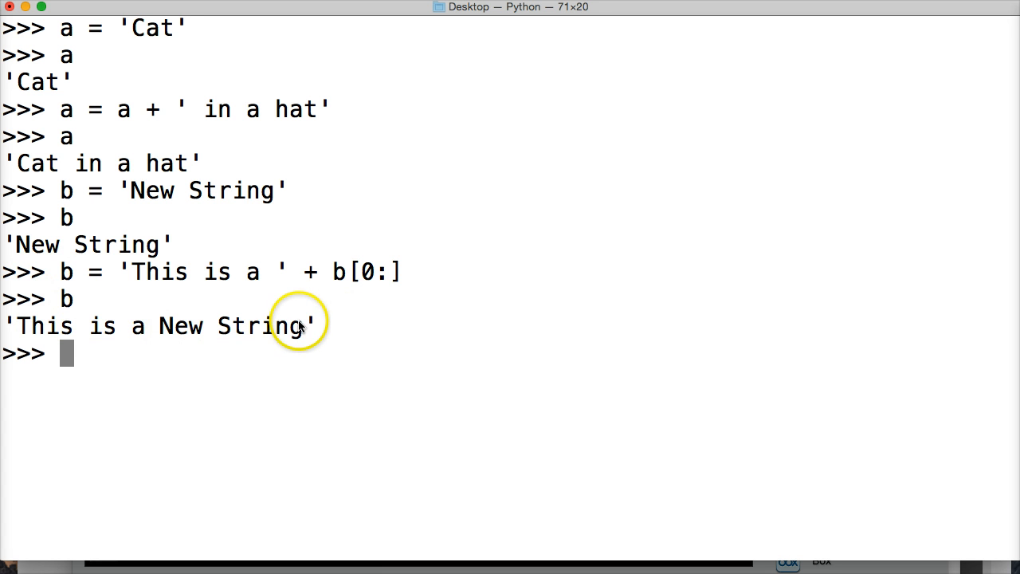
mouse_move(178, 214)
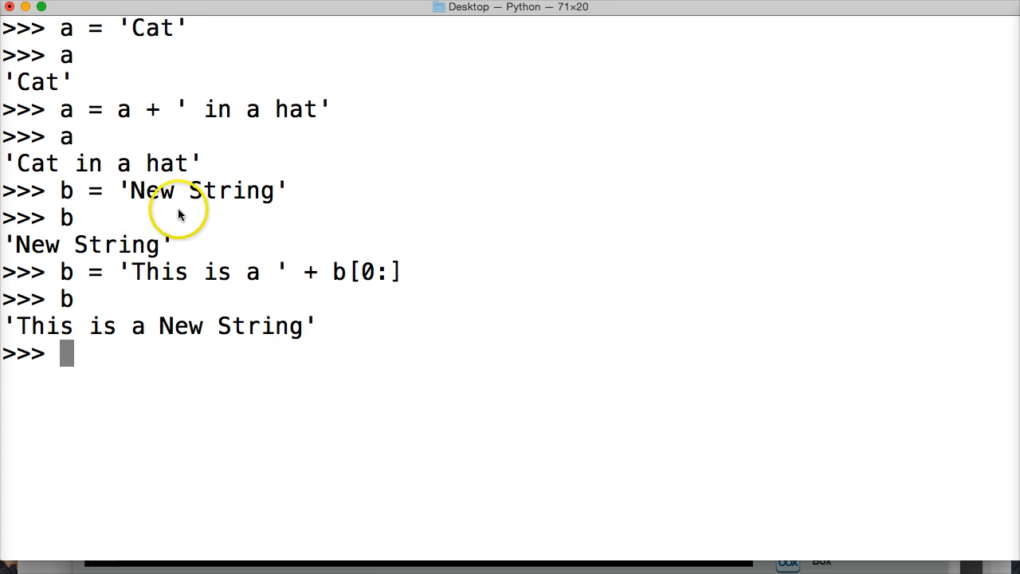
mouse_move(124, 191)
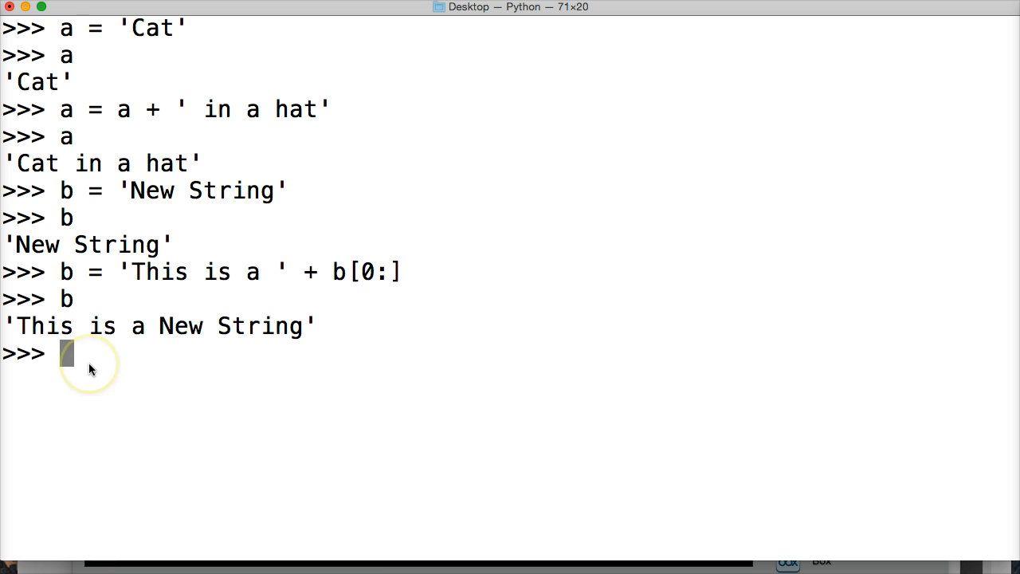
mouse_move(67, 354)
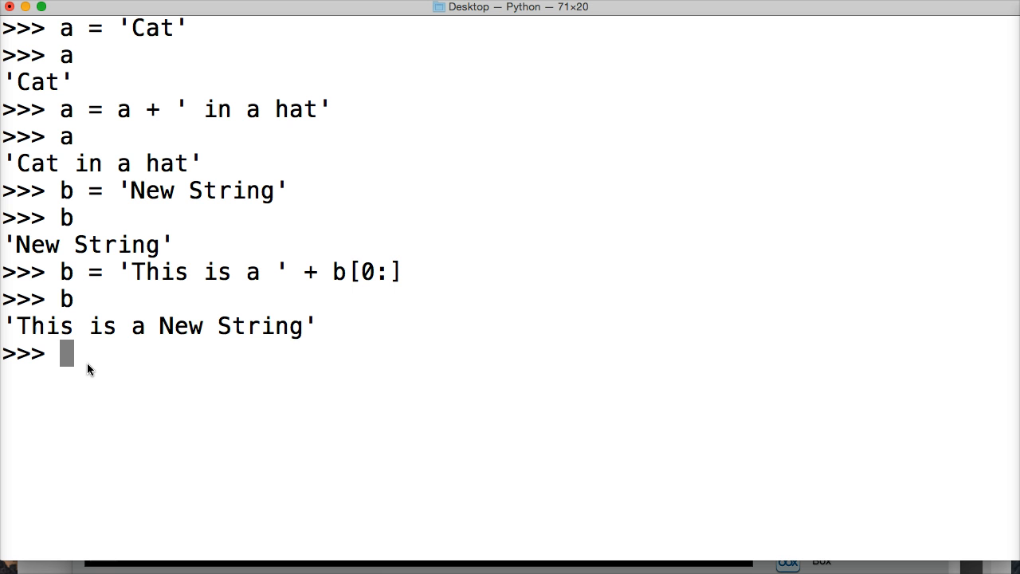
mouse_move(94, 414)
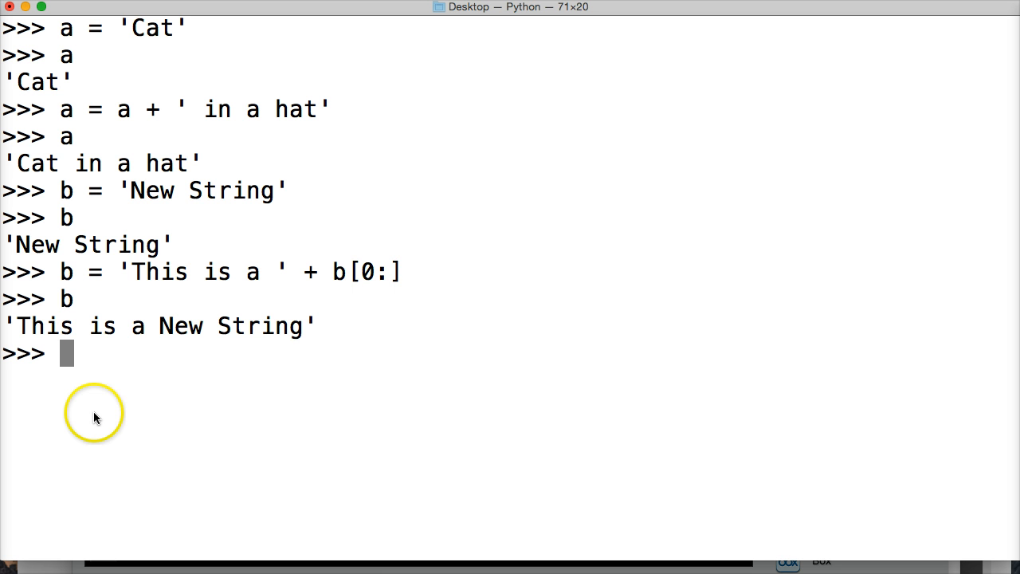
mouse_move(102, 383)
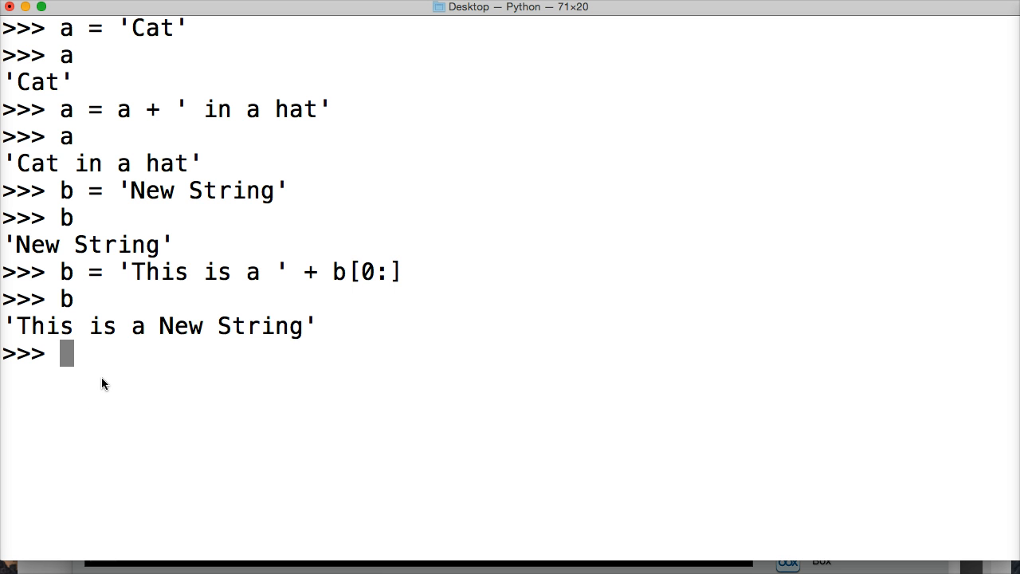
Set a = 'Python' then a = a.replace('ython','rogramming') to yield 'Programming'
text(a =)
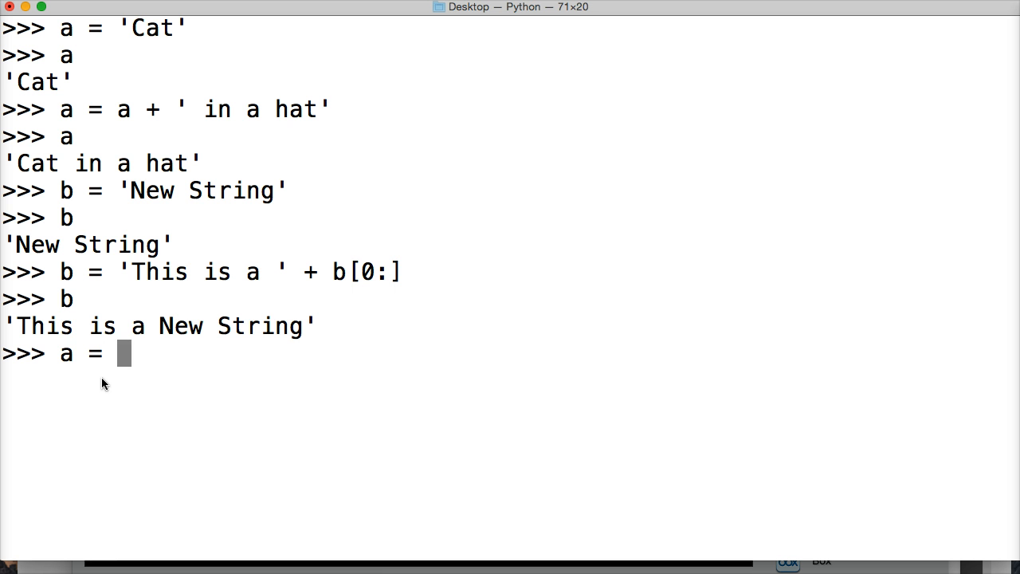
text('Python)
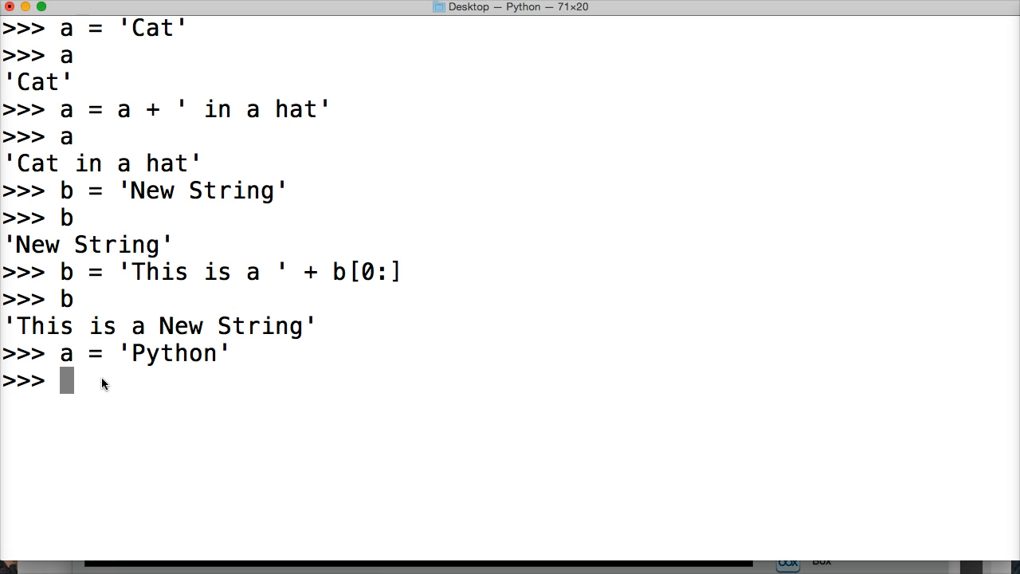
text(a = a.)
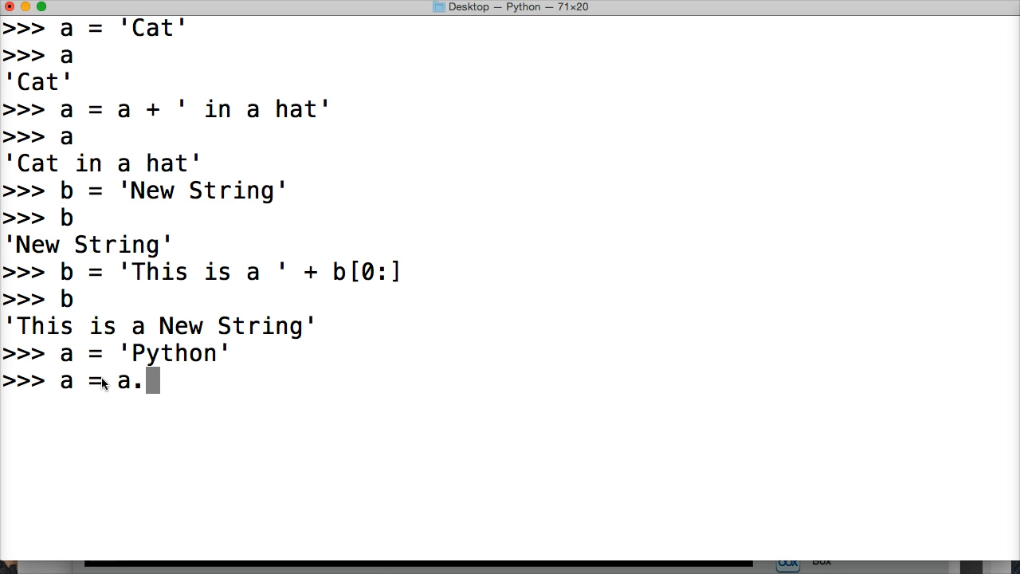
text(repla)
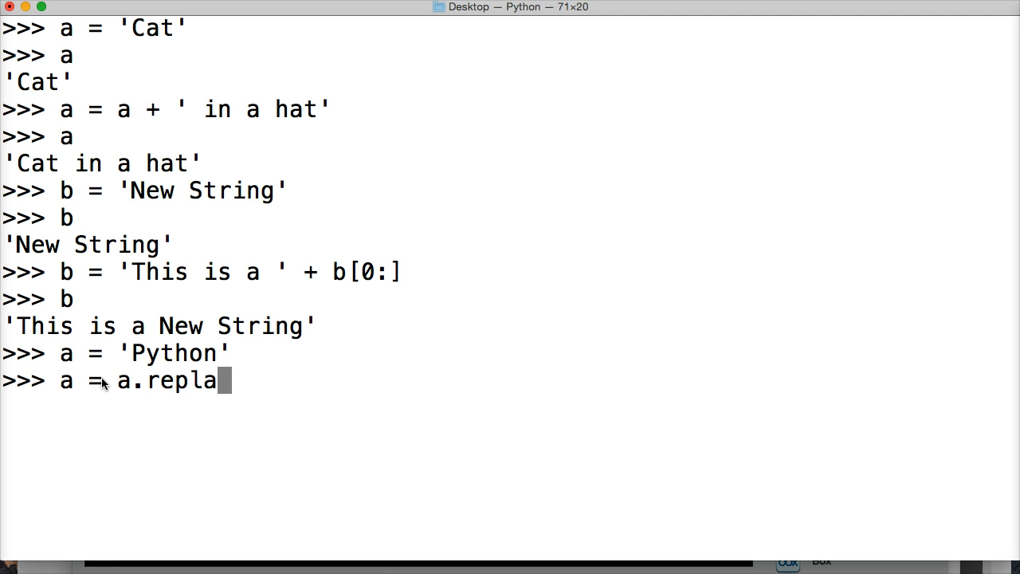
text(ce()
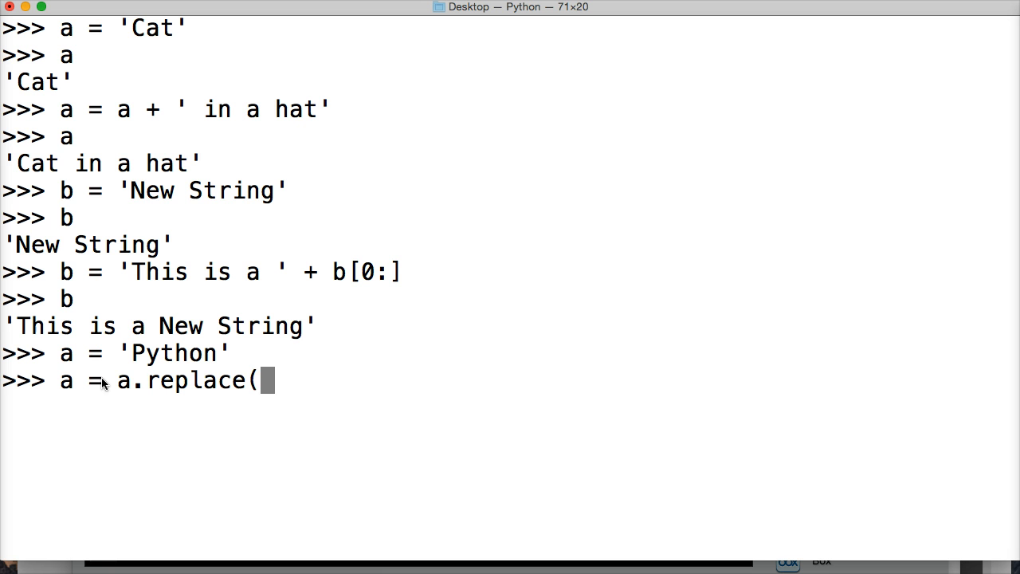
text(')
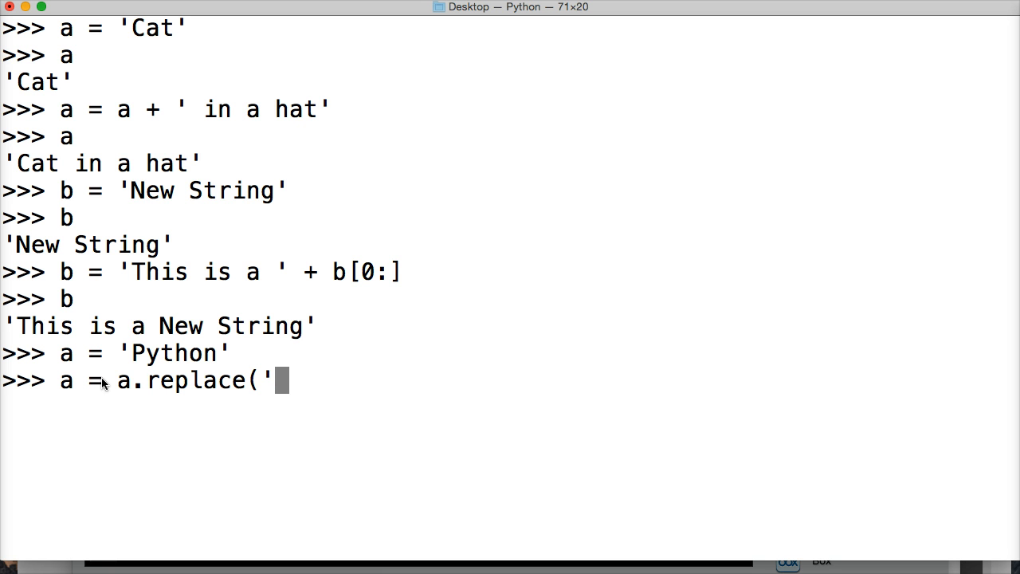
text(ython)
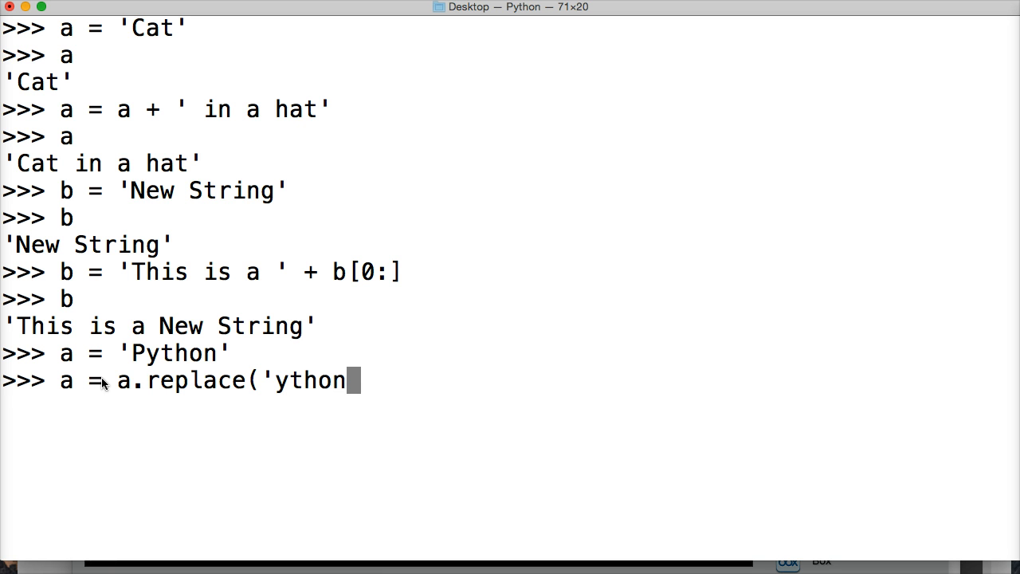
text(')
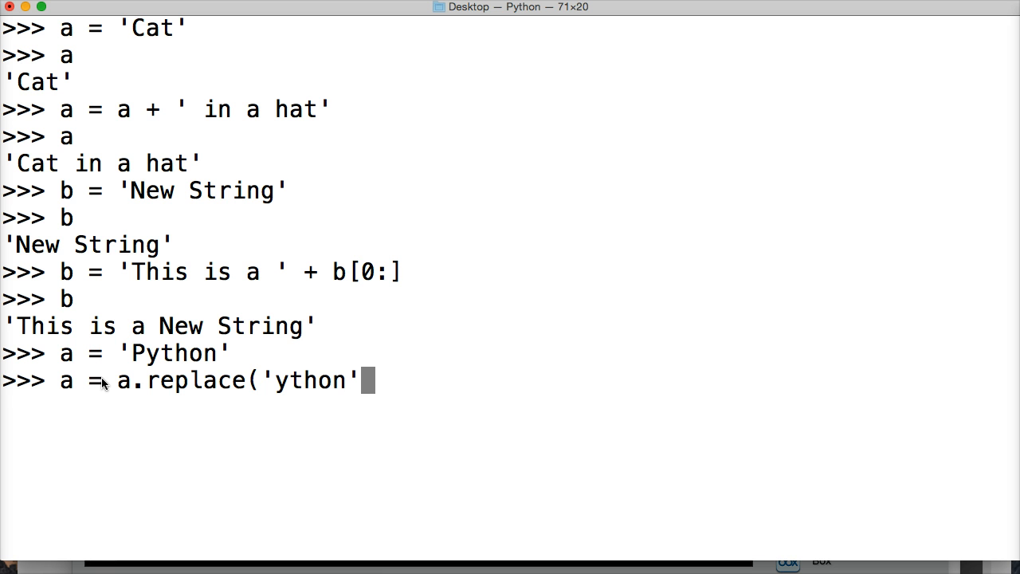
text(,)
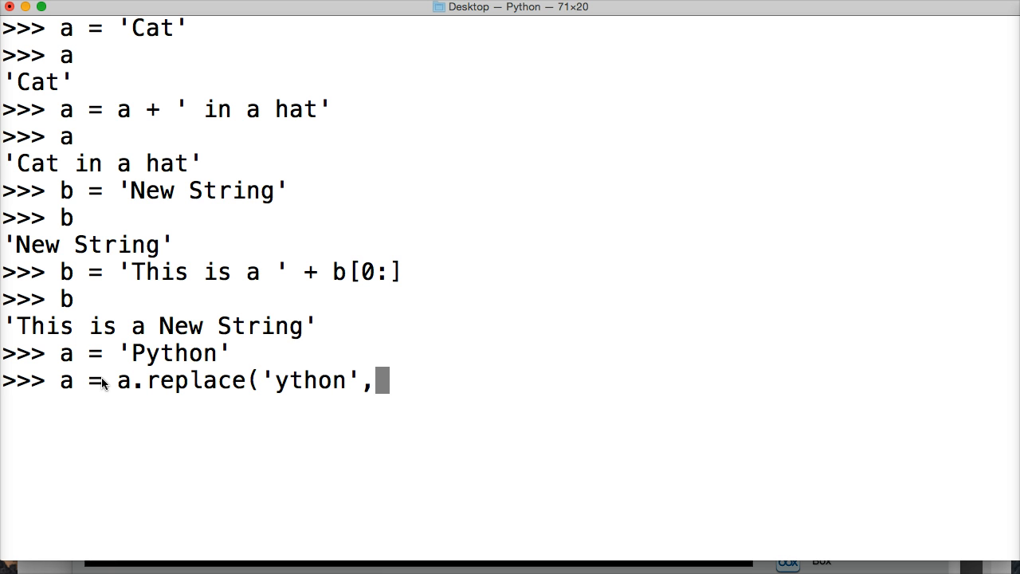
text('rogramming')
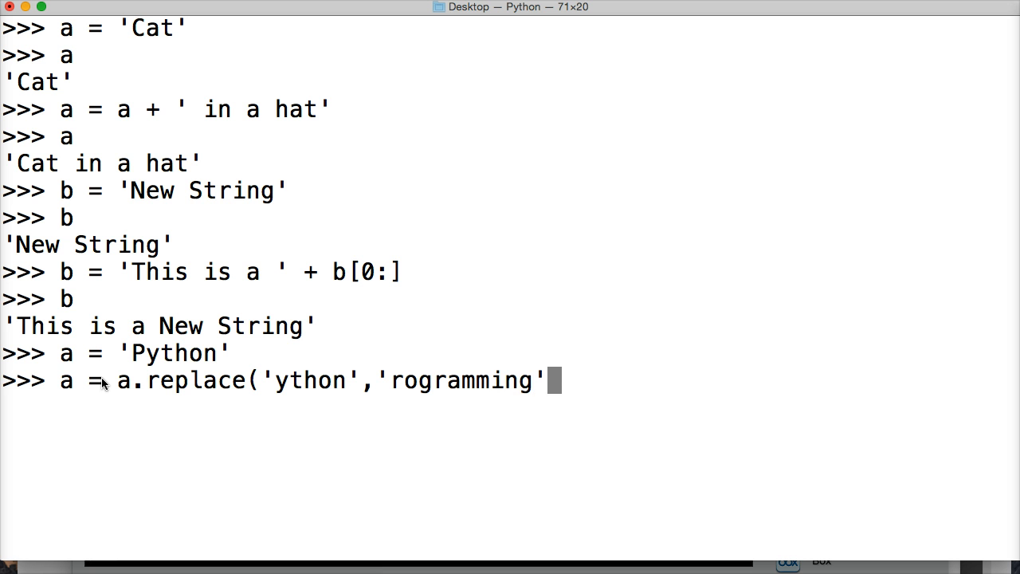
text())
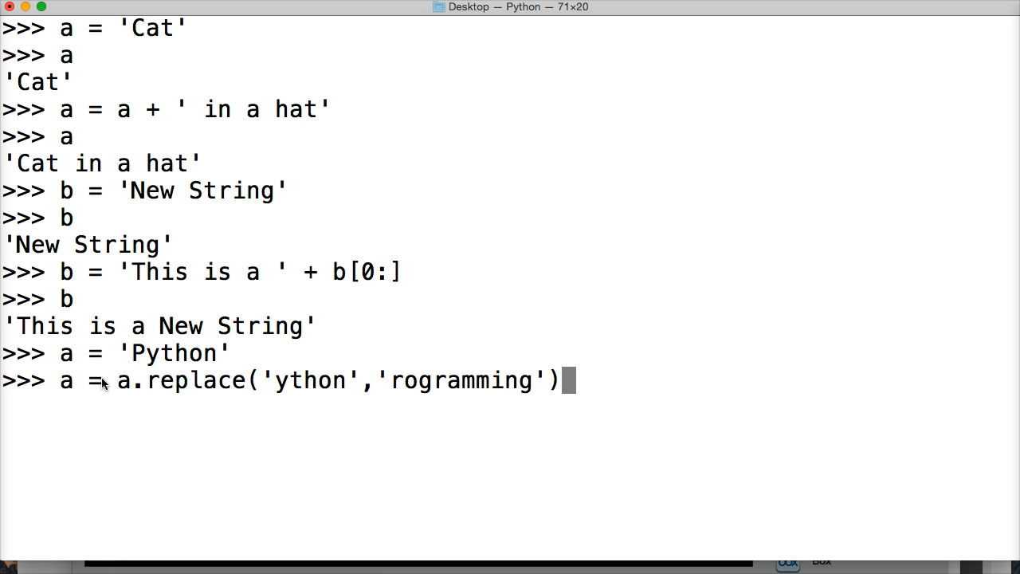
mouse_move(143, 368)
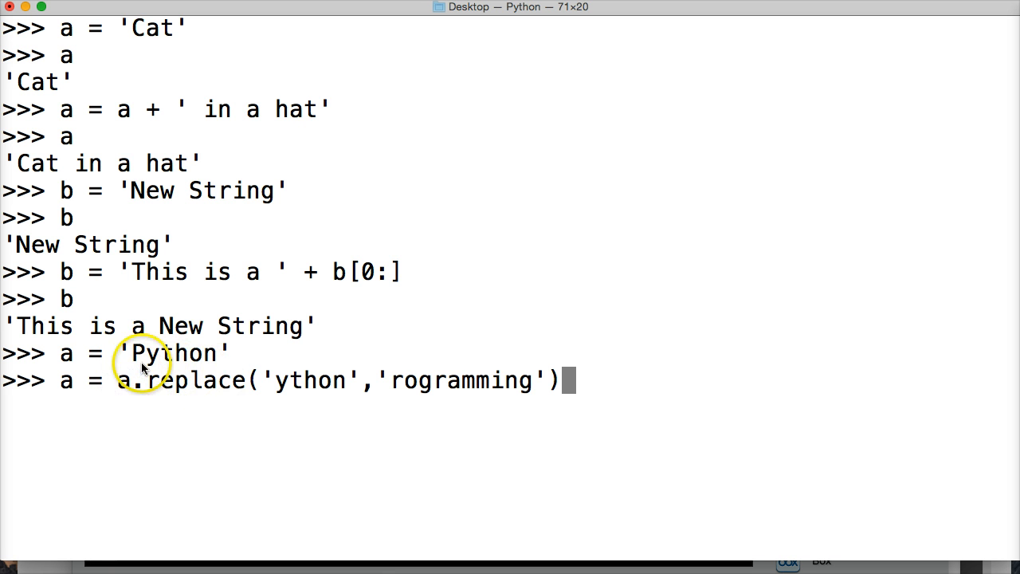
mouse_move(120, 389)
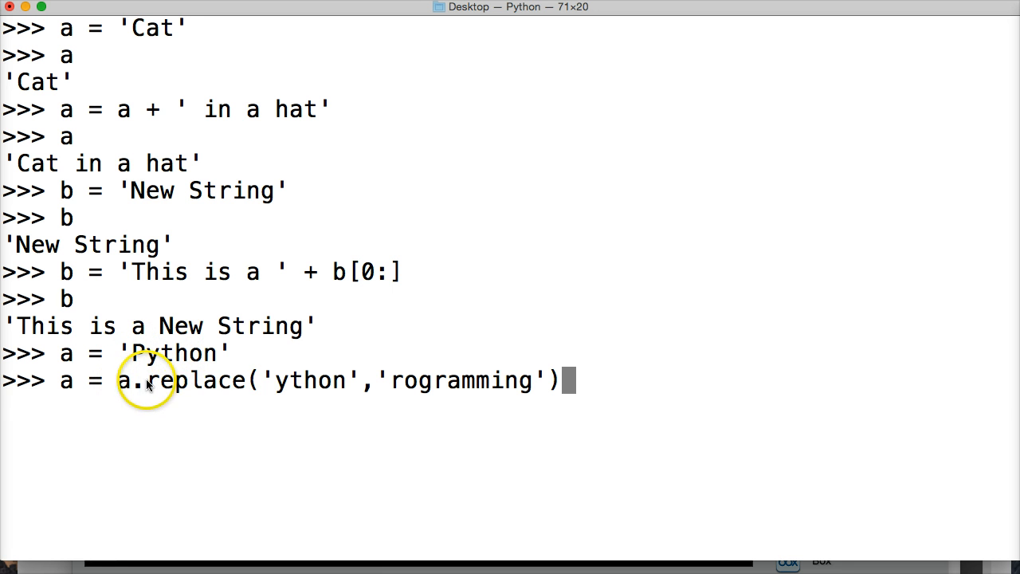
Highlight the 'ython' and 'rogramming' arguments of the replace call
double_click(195, 379)
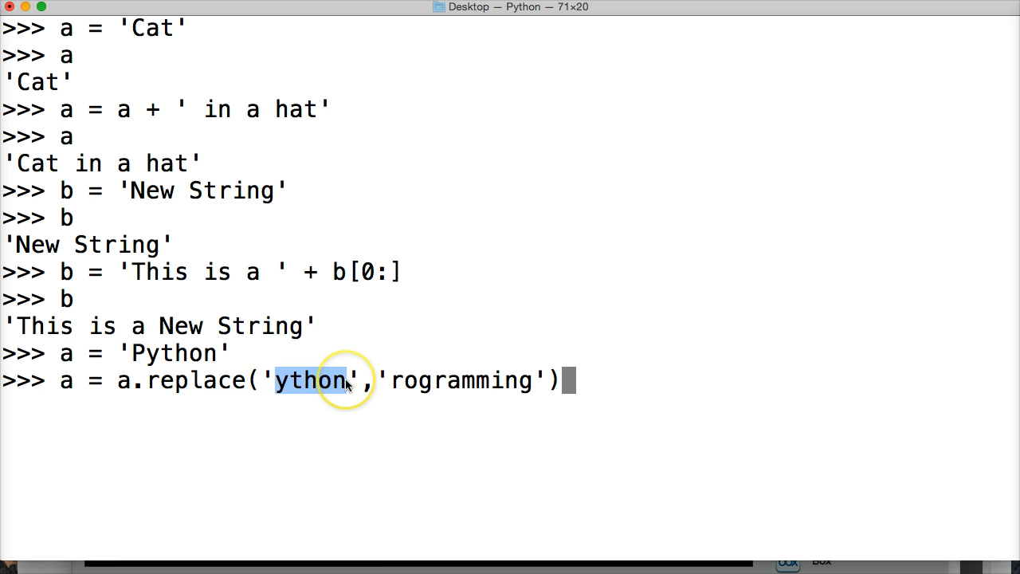
mouse_move(395, 384)
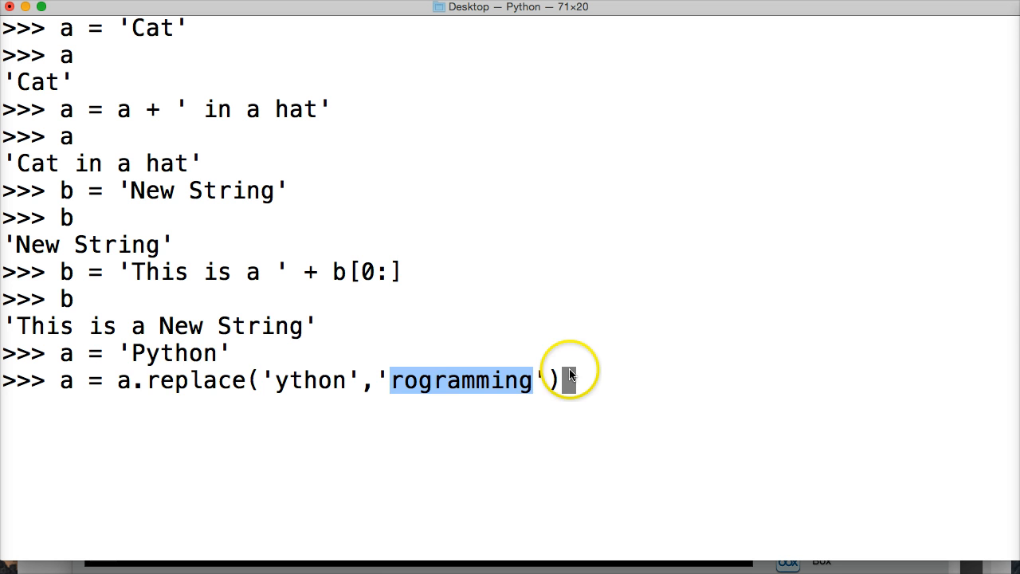
double_click(174, 353)
text(a)
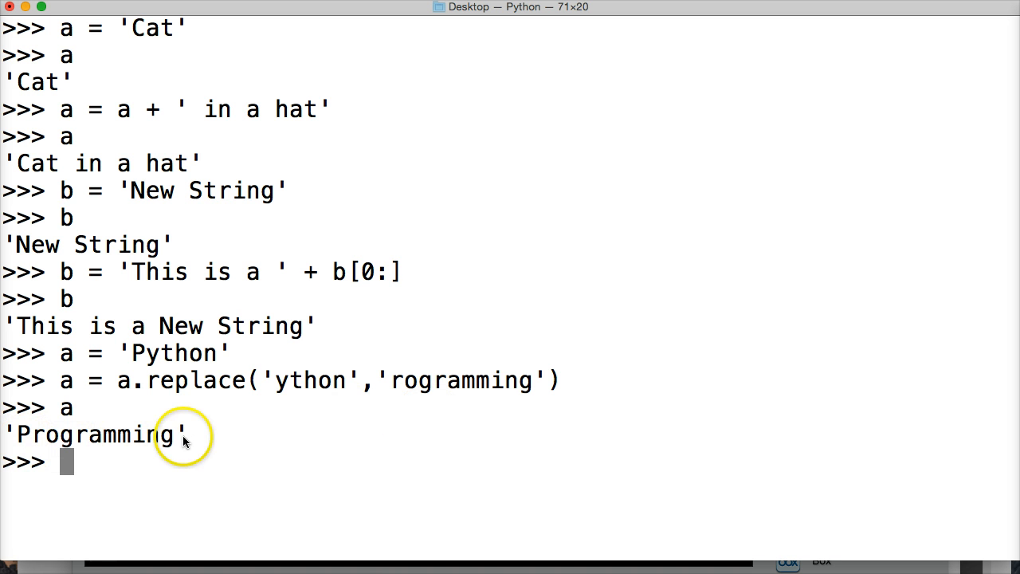
mouse_move(311, 448)
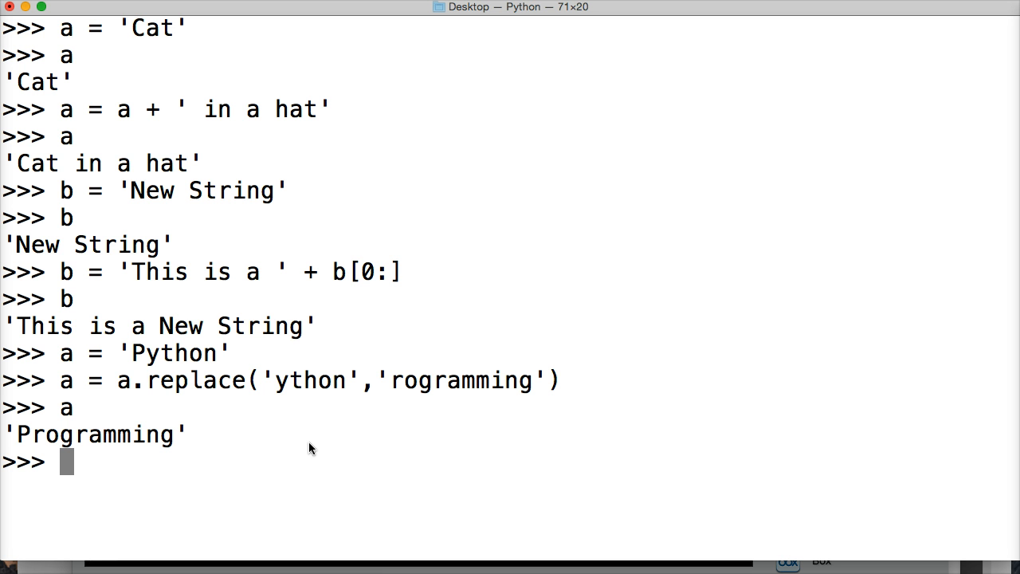
mouse_move(90, 427)
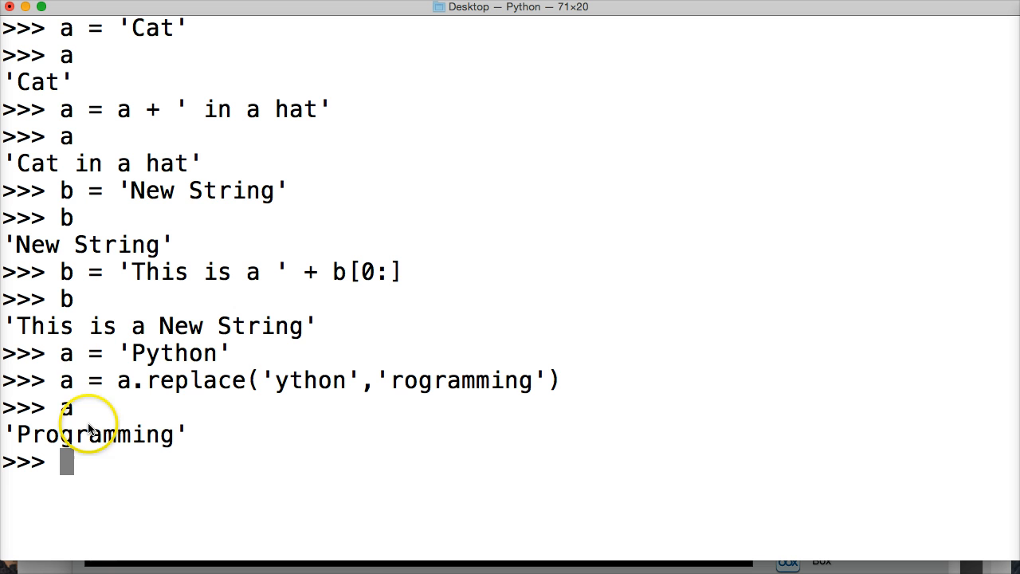
mouse_move(407, 381)
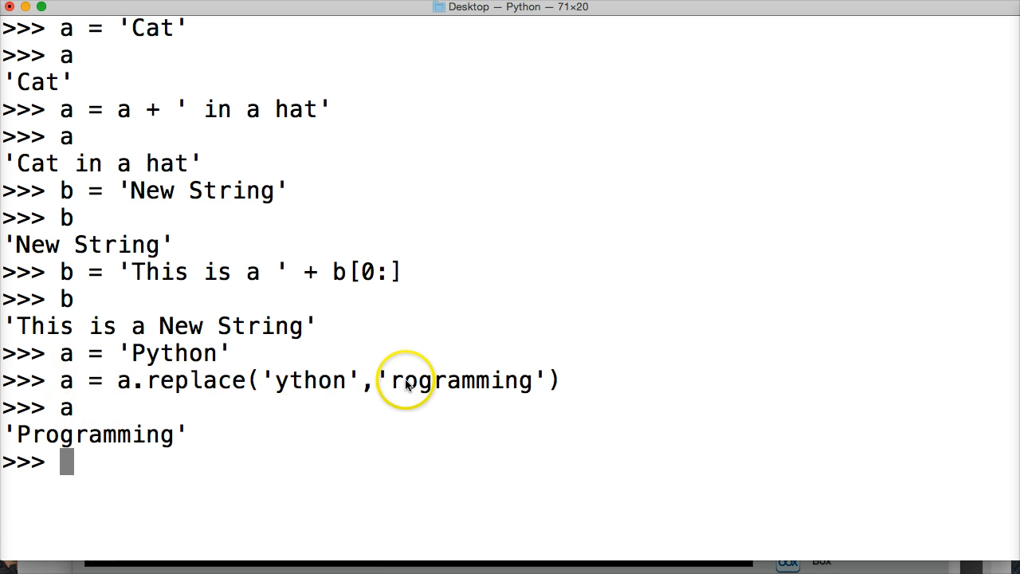
mouse_move(61, 388)
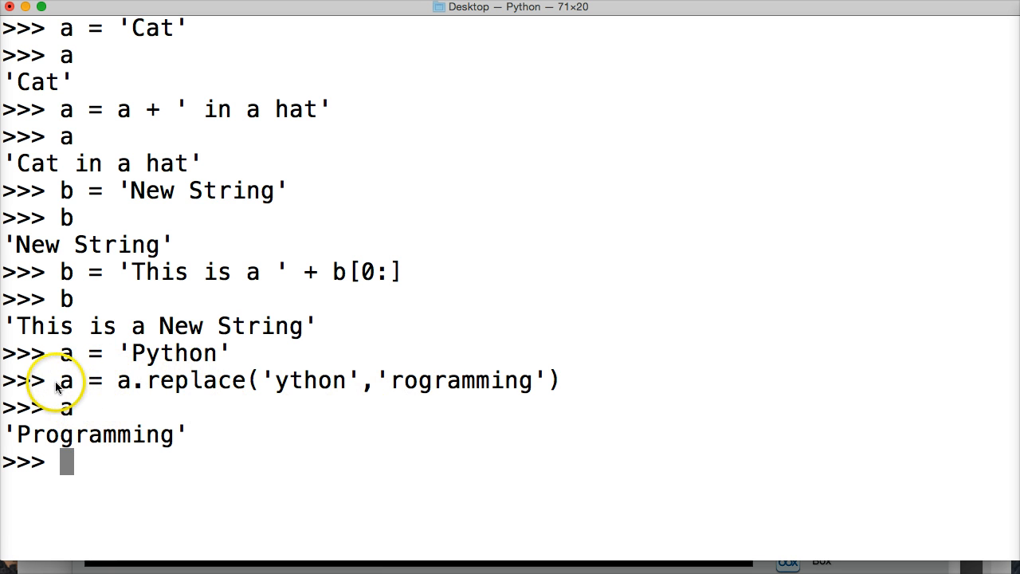
mouse_move(96, 384)
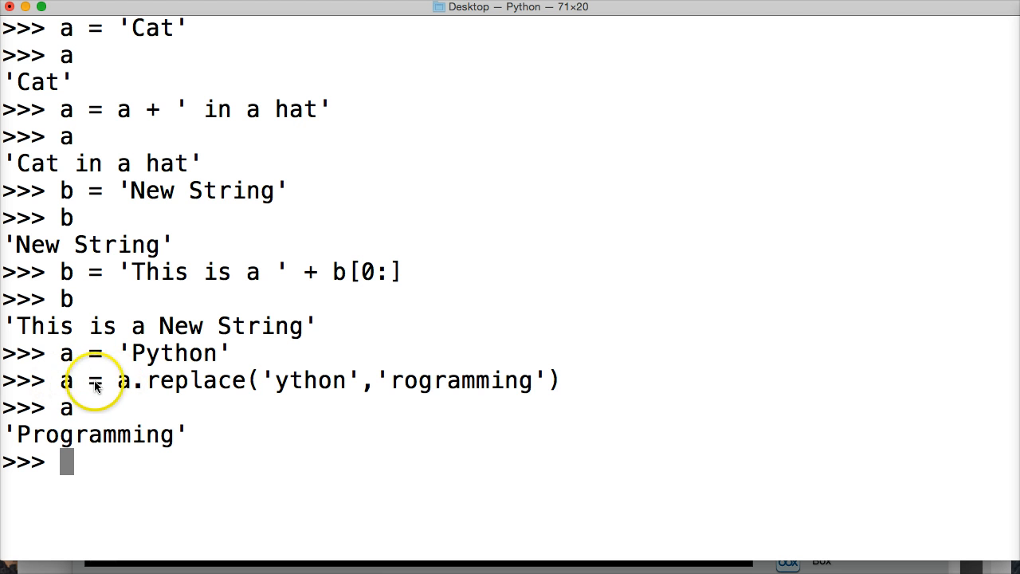
mouse_move(120, 384)
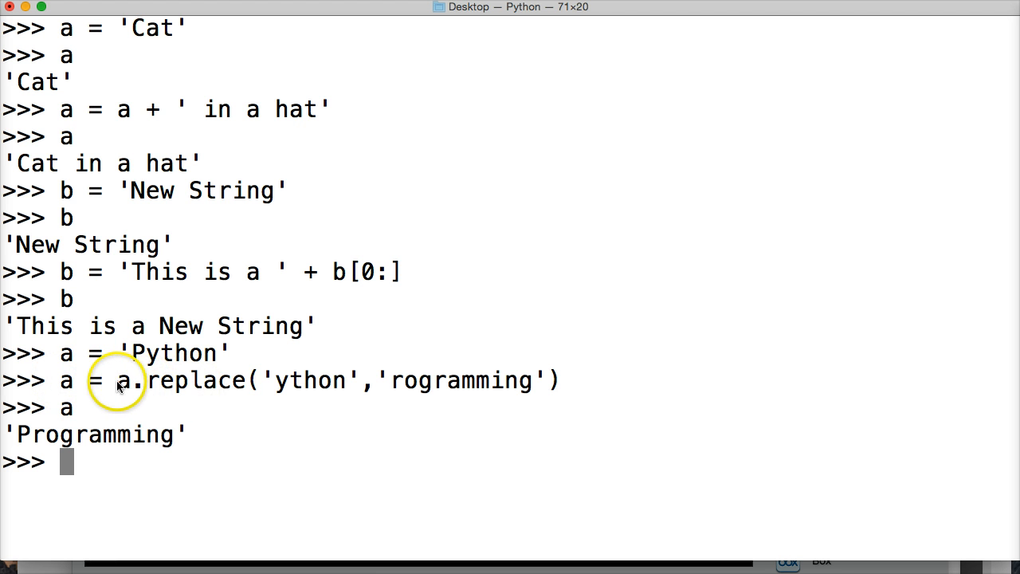
Highlight the whole a.replace expression on the earlier line
drag(118, 379, 558, 379)
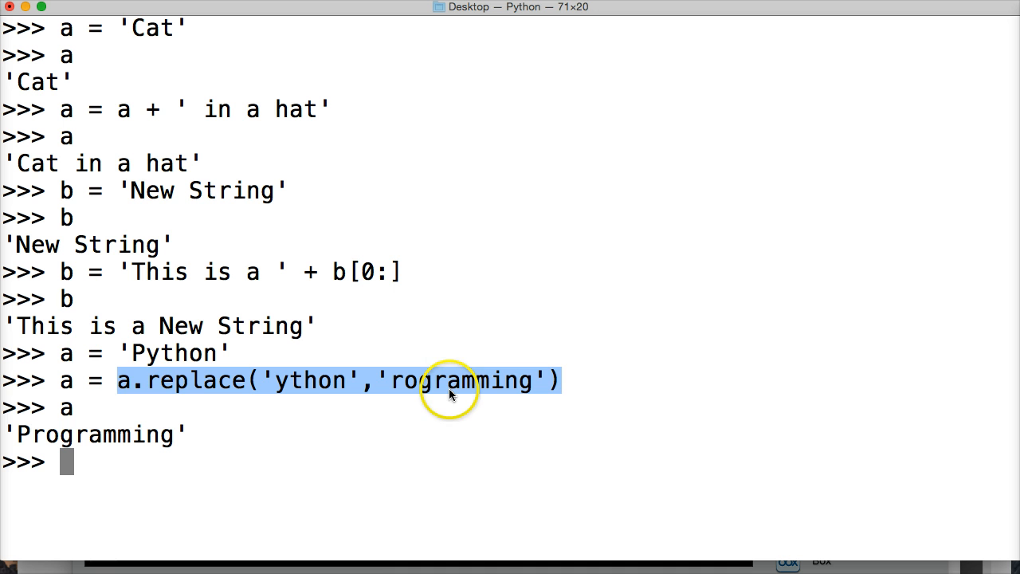
mouse_move(596, 390)
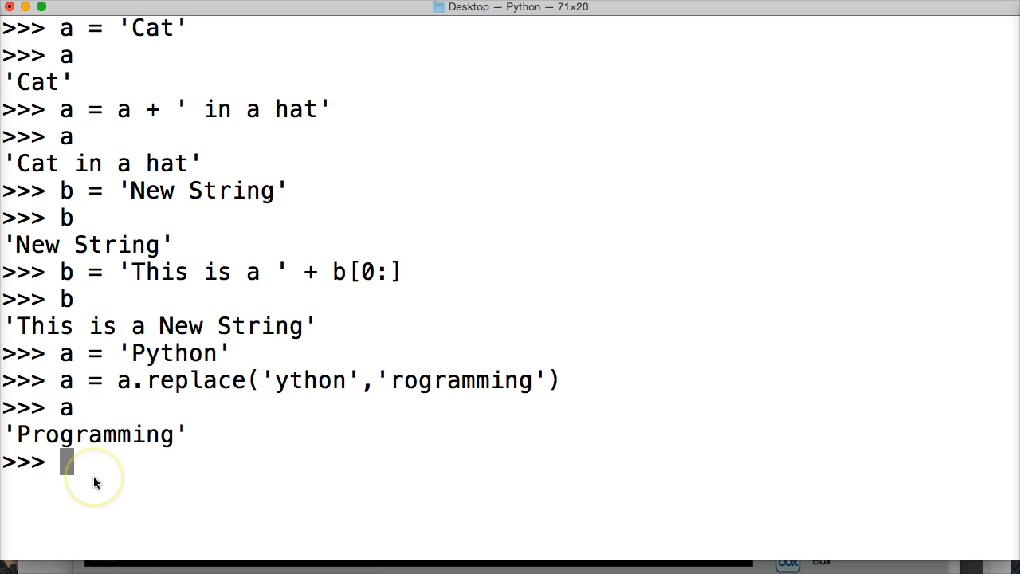
Run b = a.replace('rogramming', 'rogrammer') to build 'Programmer' from a
text(b = a)
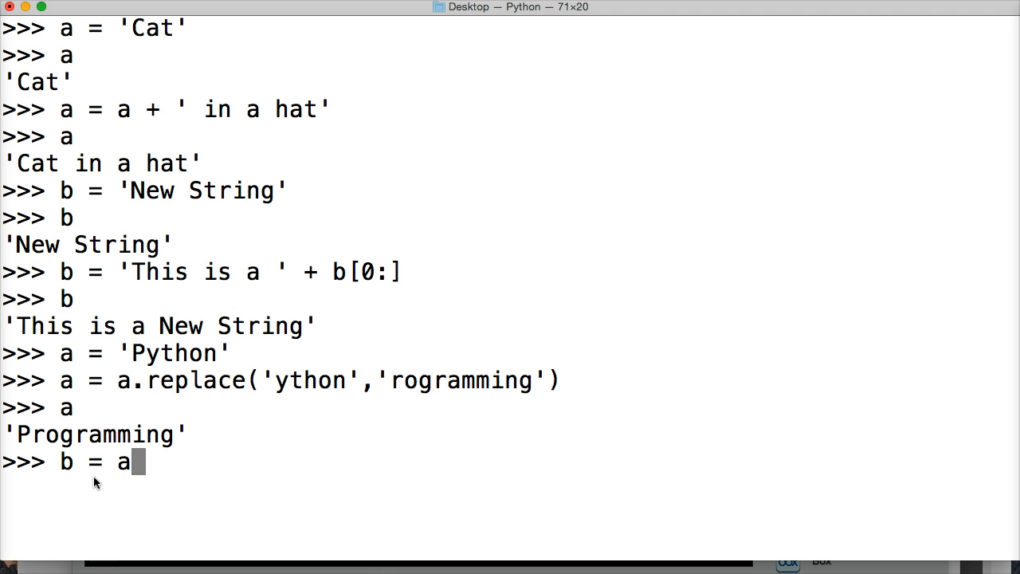
text(.repla)
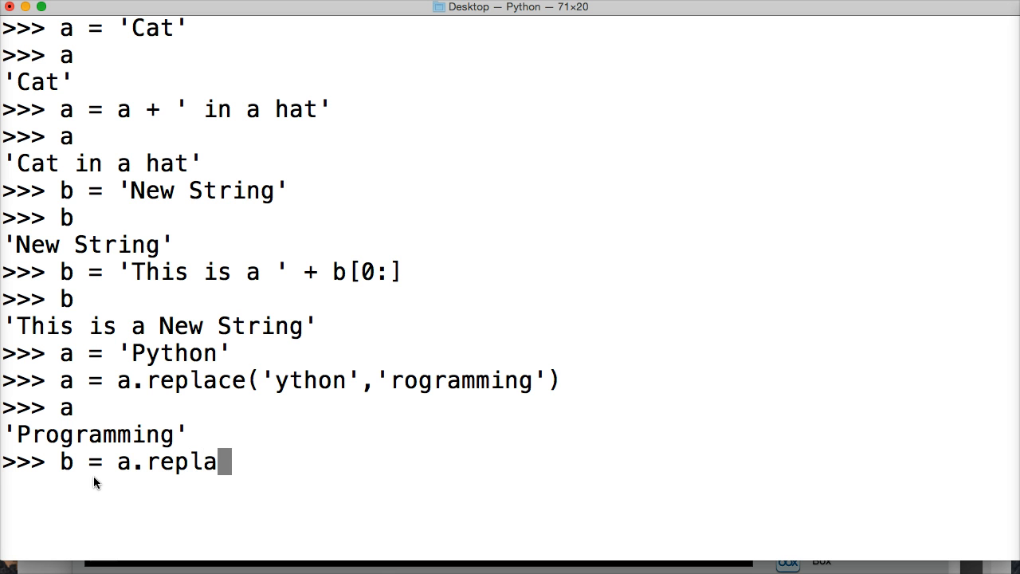
text(ce(')
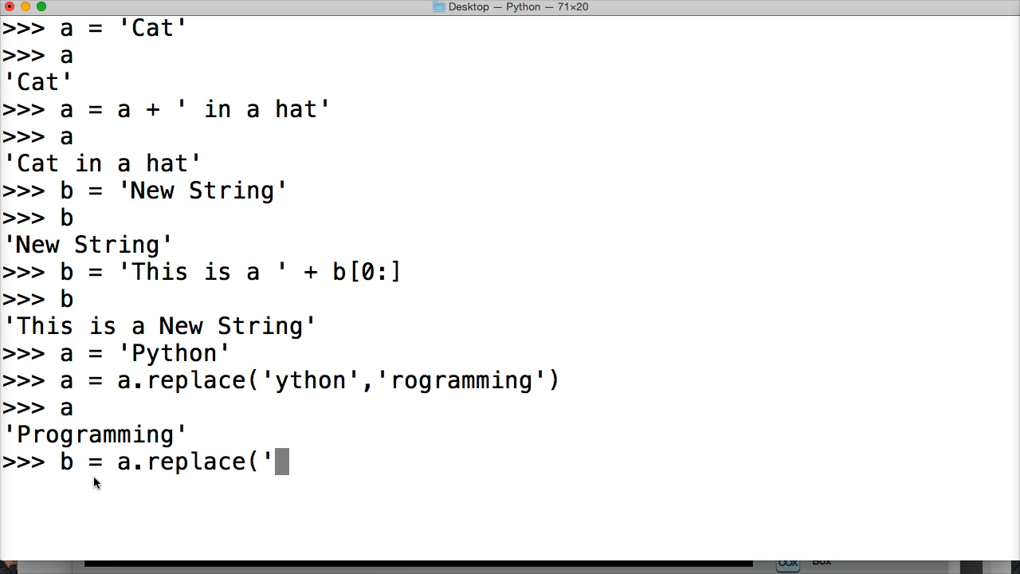
key(Backspace)
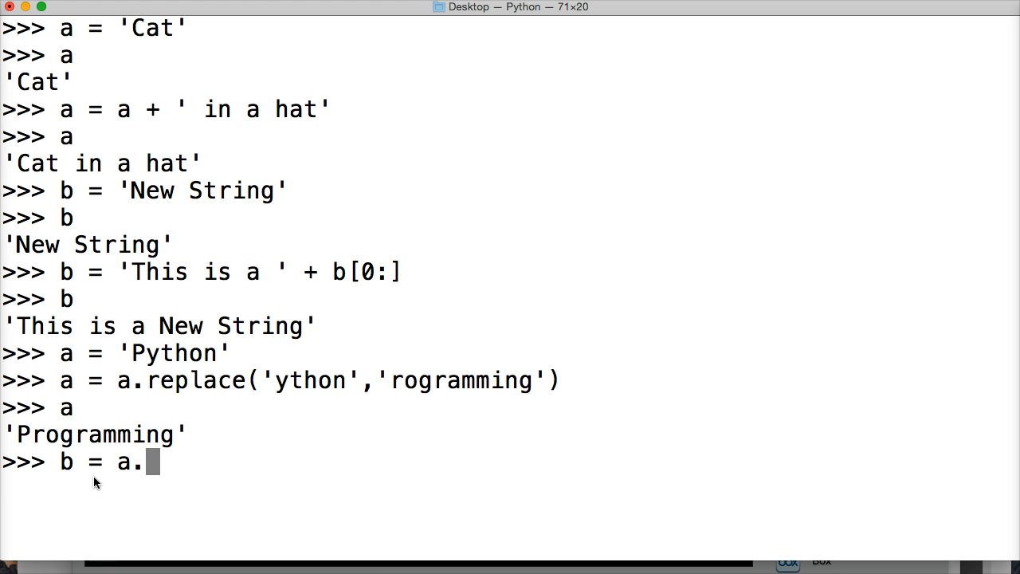
text(replace)
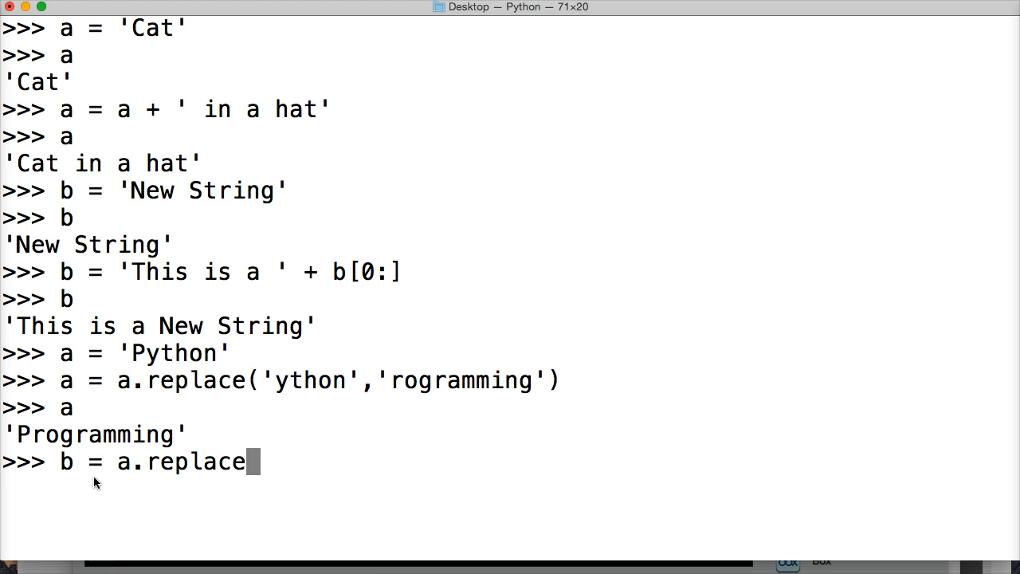
text((')
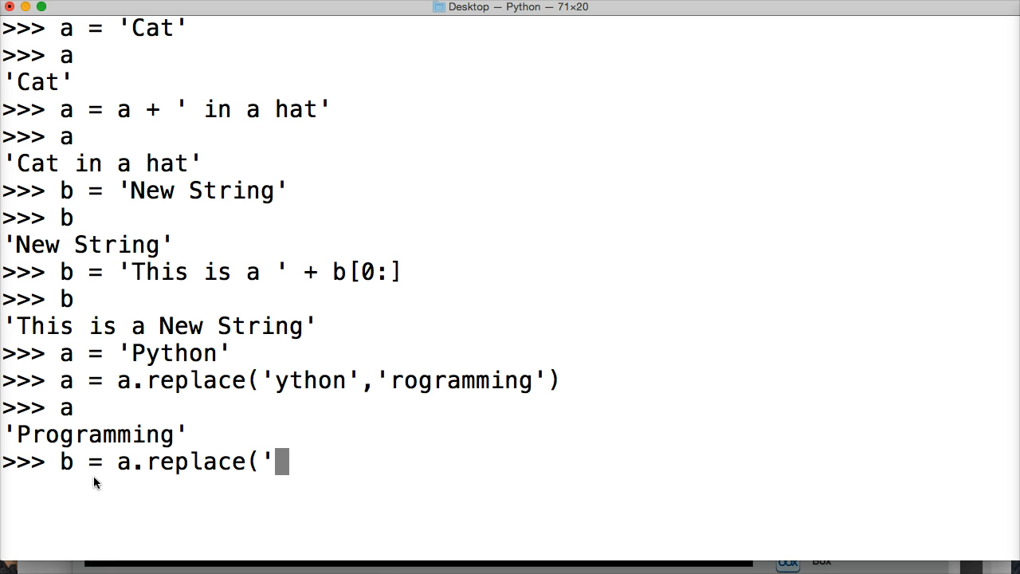
text(rogra)
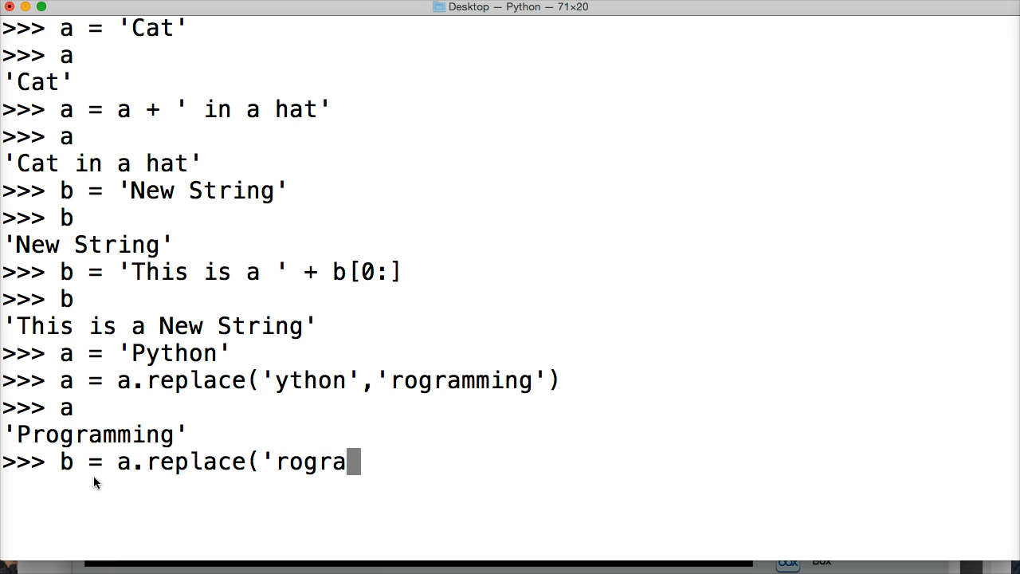
text(mming',)
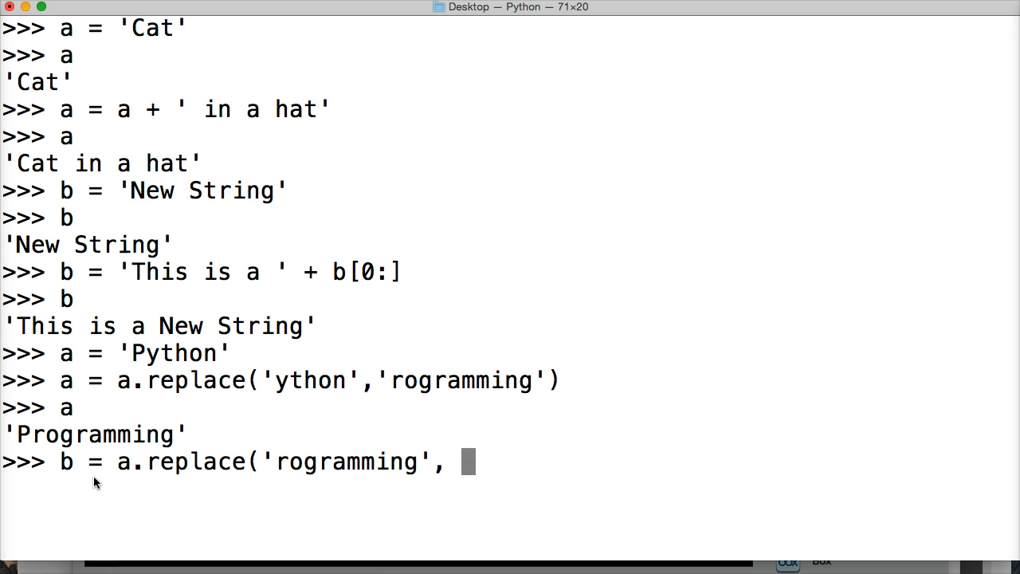
text(rogra)
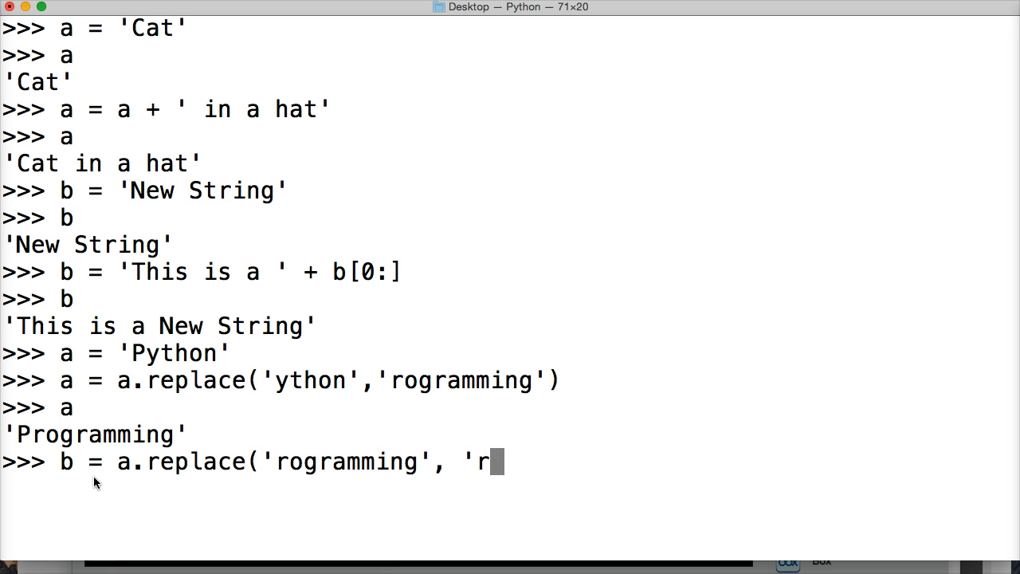
text(ogrammer)
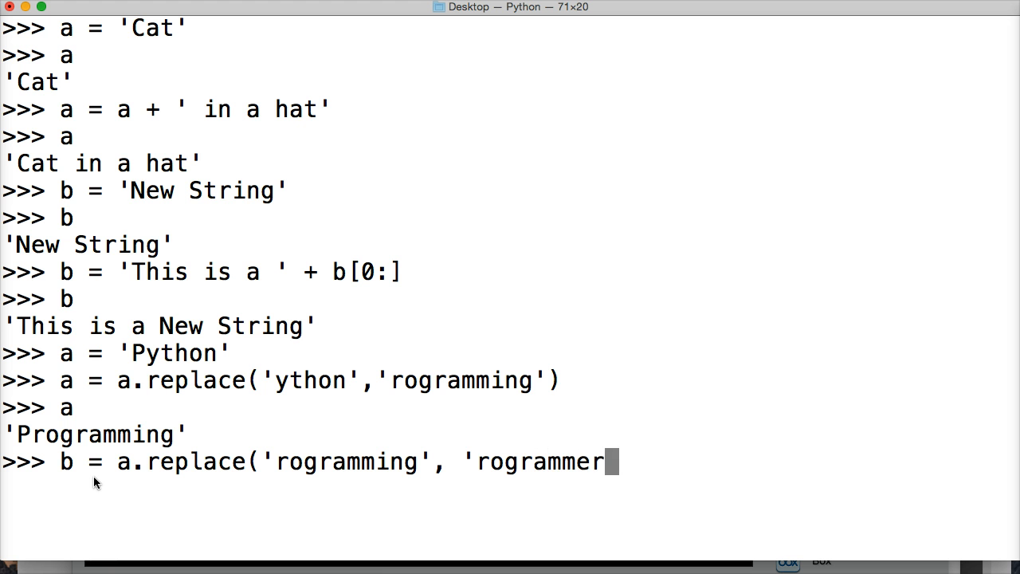
key(Return)
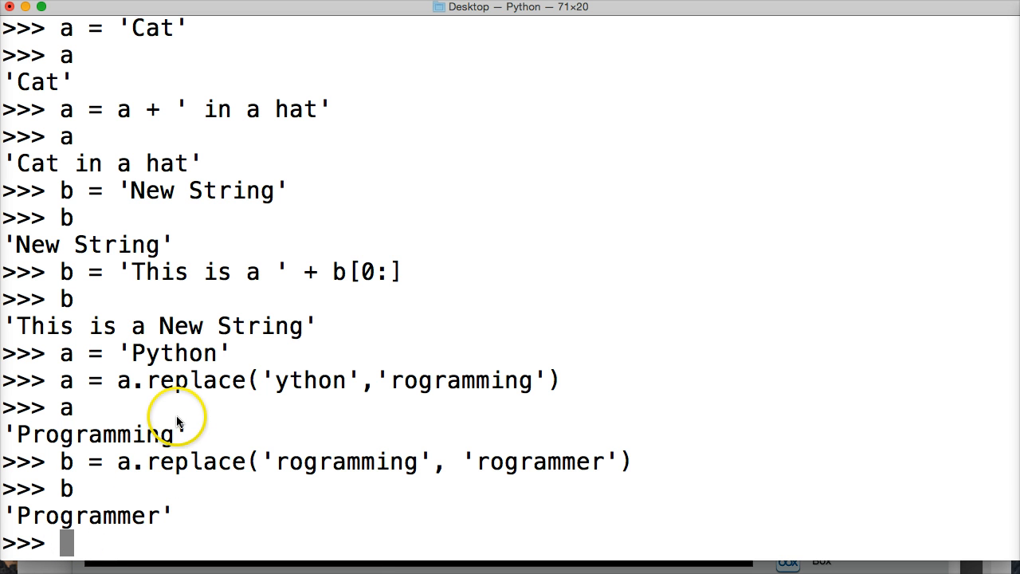
mouse_move(405, 443)
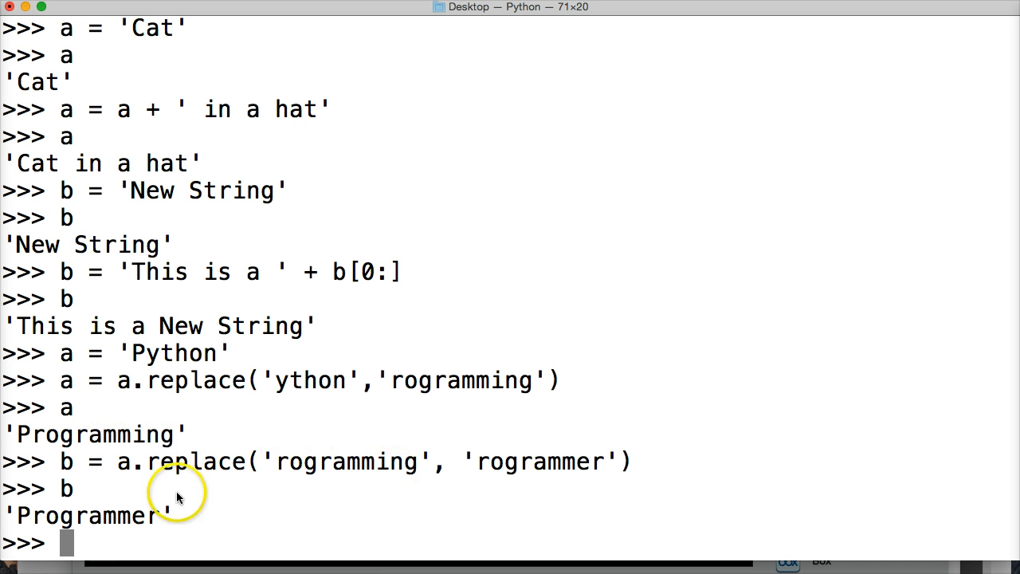
mouse_move(258, 466)
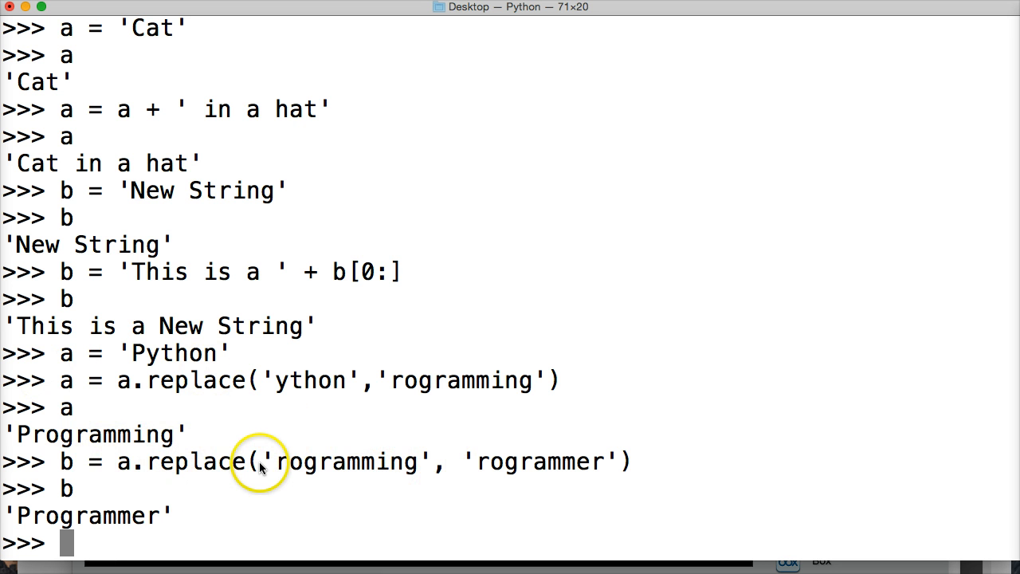
mouse_move(172, 465)
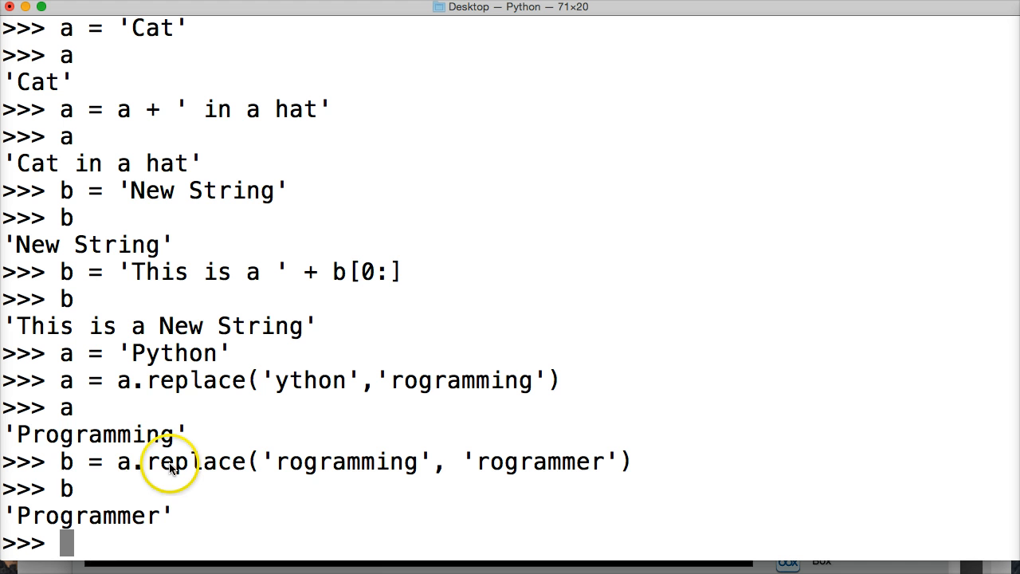
mouse_move(309, 460)
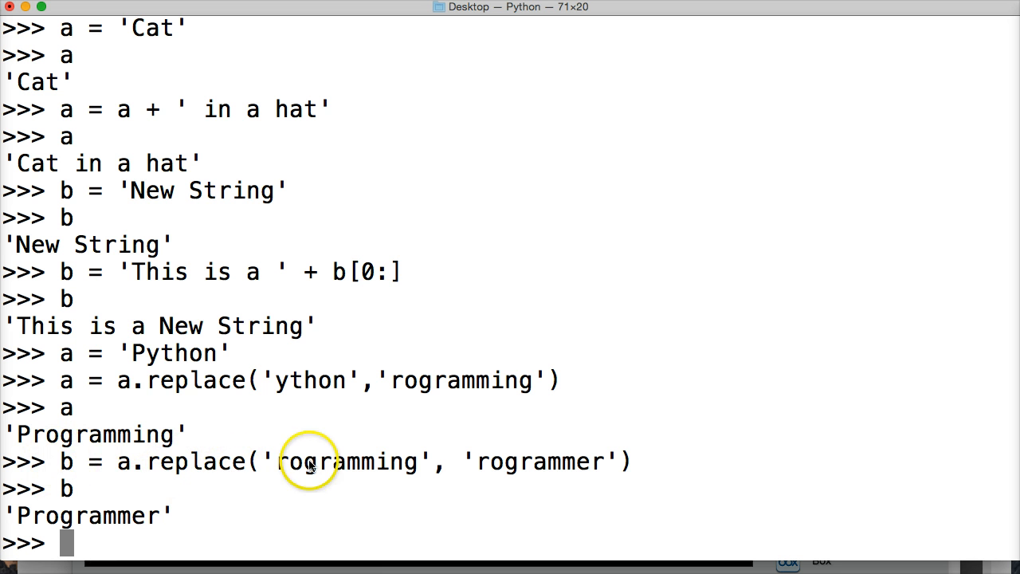
mouse_move(191, 494)
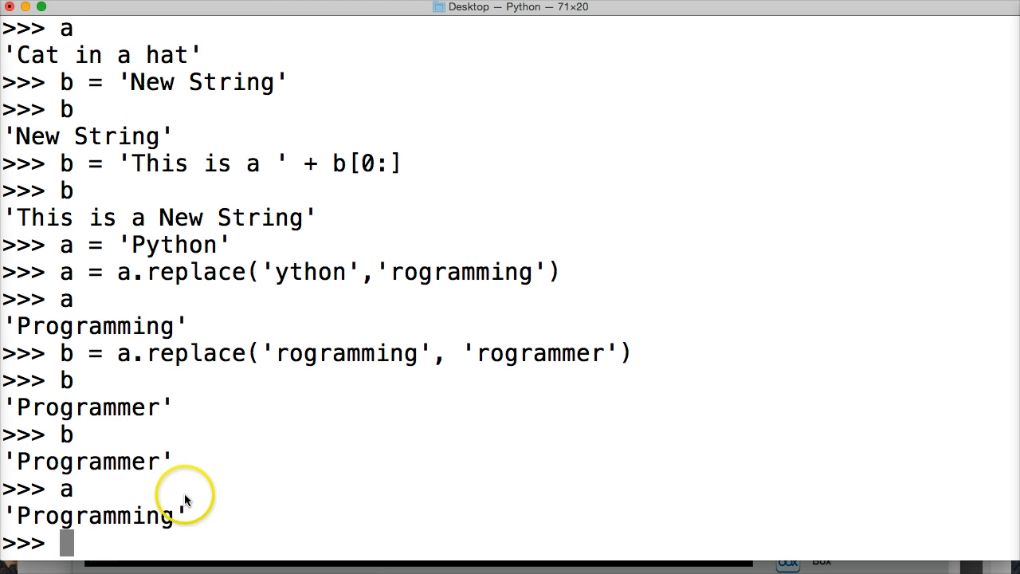
mouse_move(357, 491)
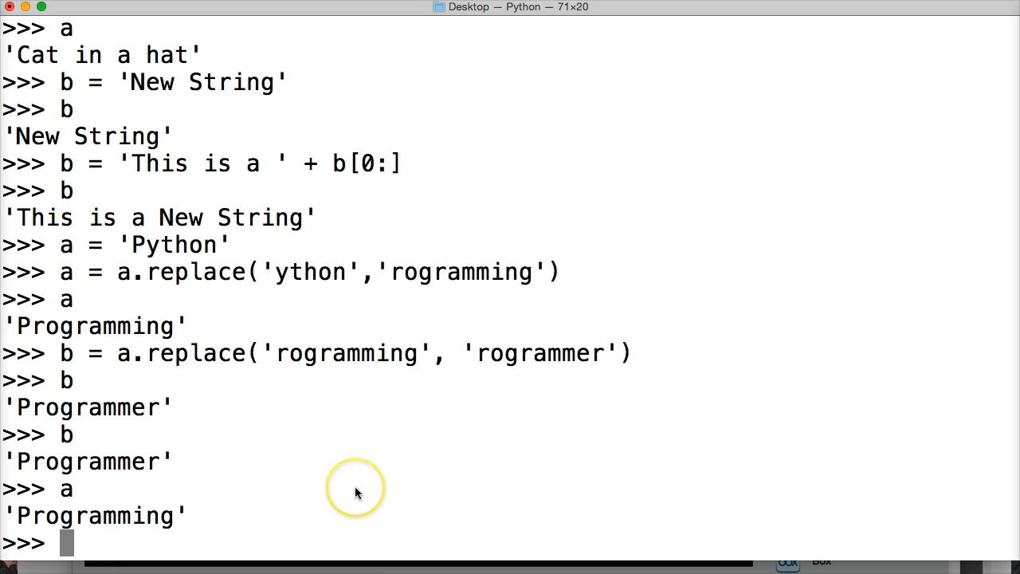
mouse_move(356, 492)
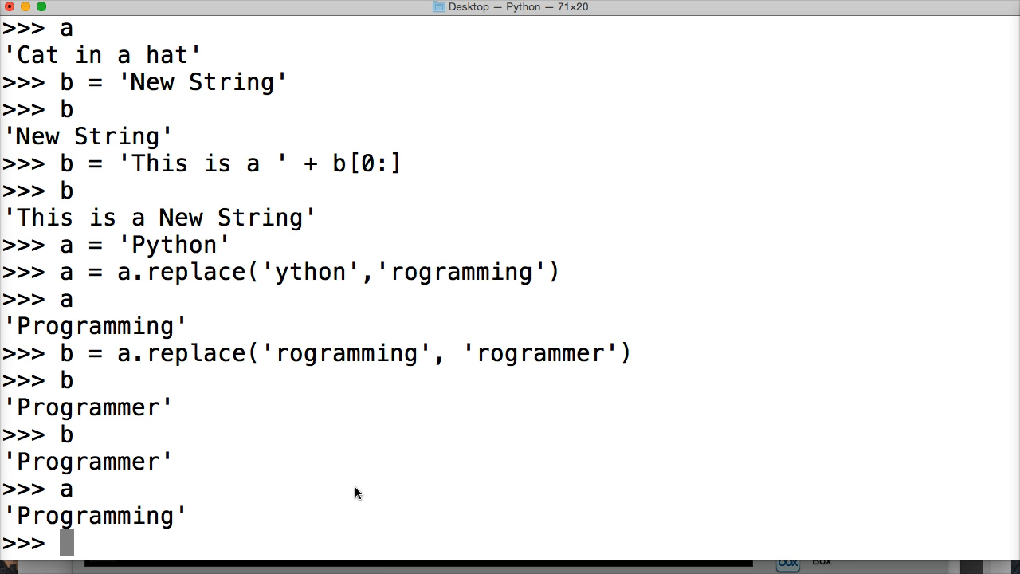
Run c = b.replace('Rogrammer', 'ython') and print c, unchanged as 'Programmer' due to case
text(c)
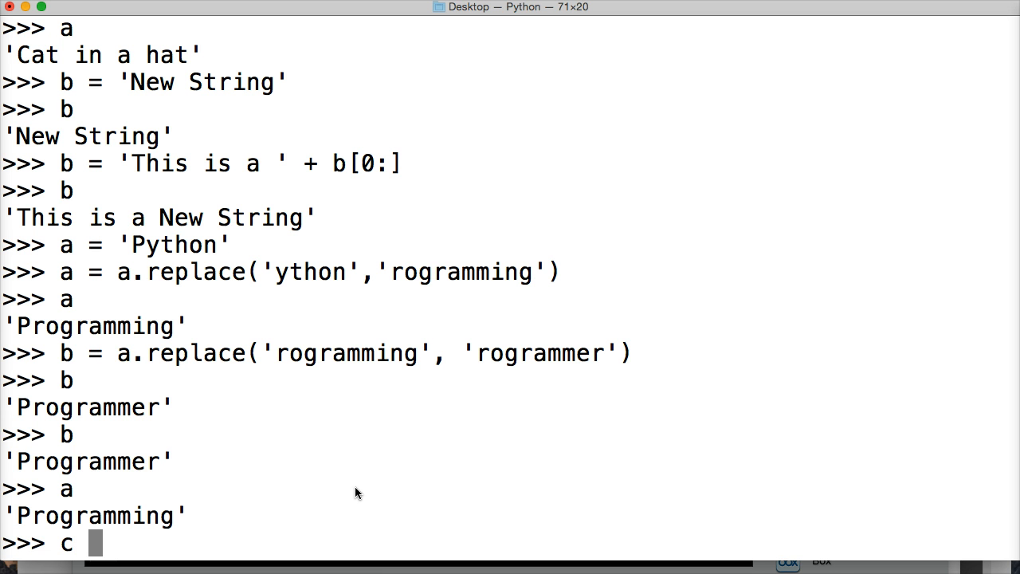
text(= b)
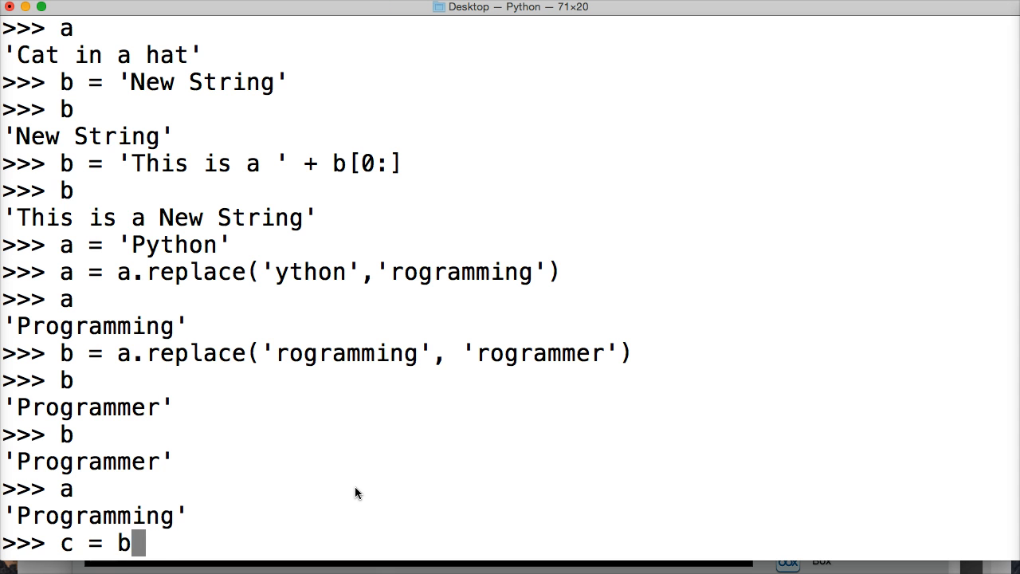
text(.repl)
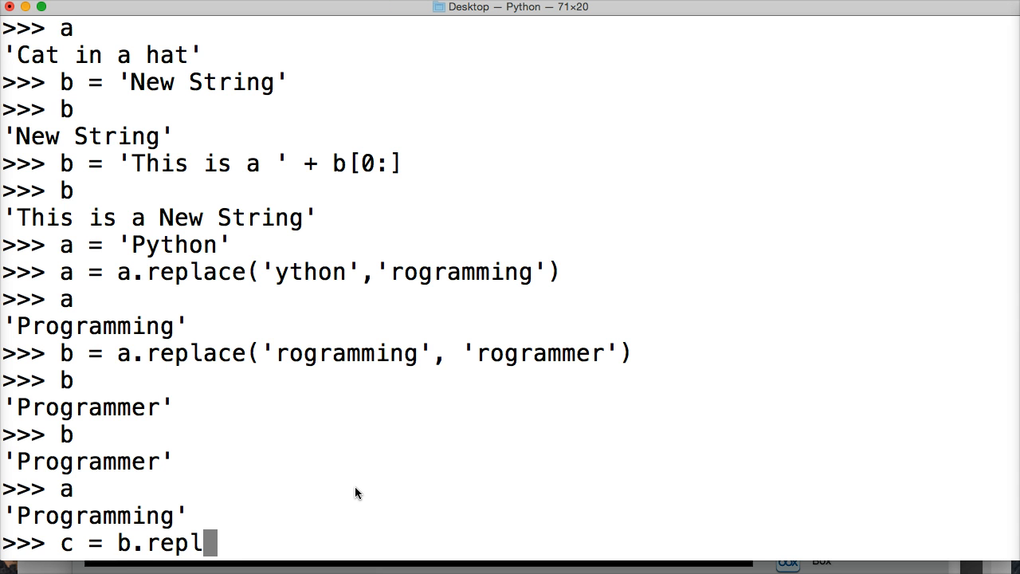
text(ac)
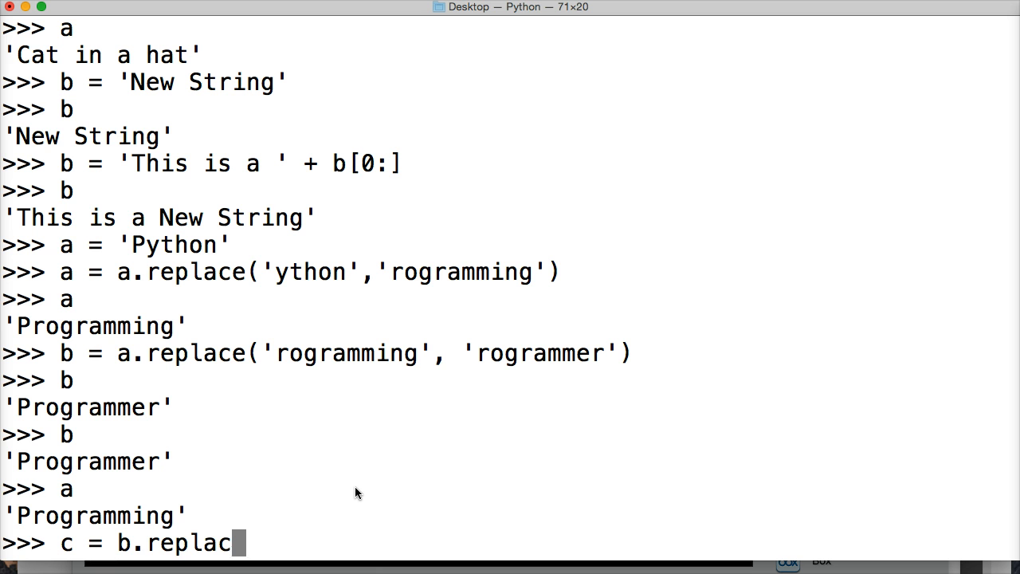
text(e(')
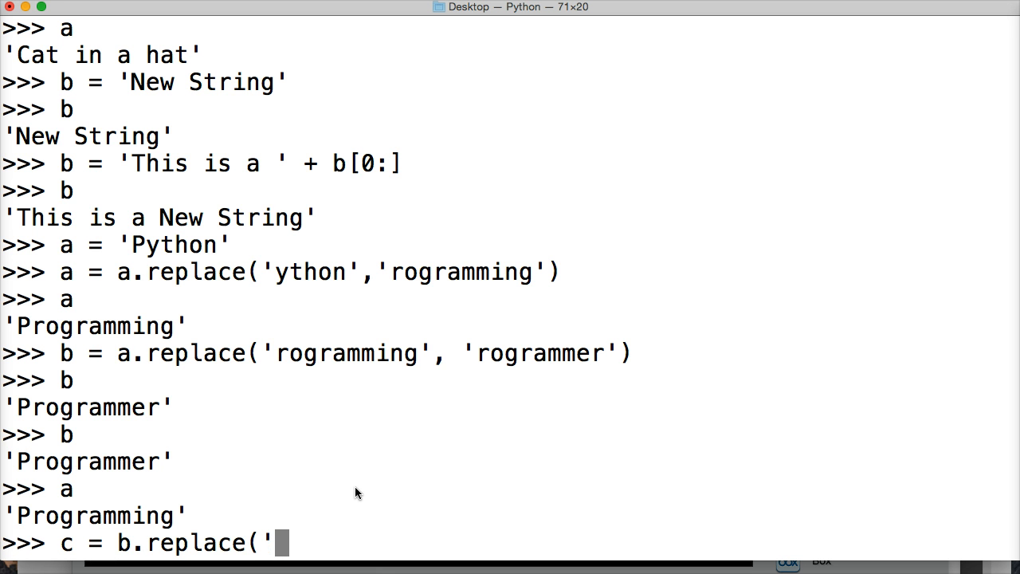
text(Rogrammer',)
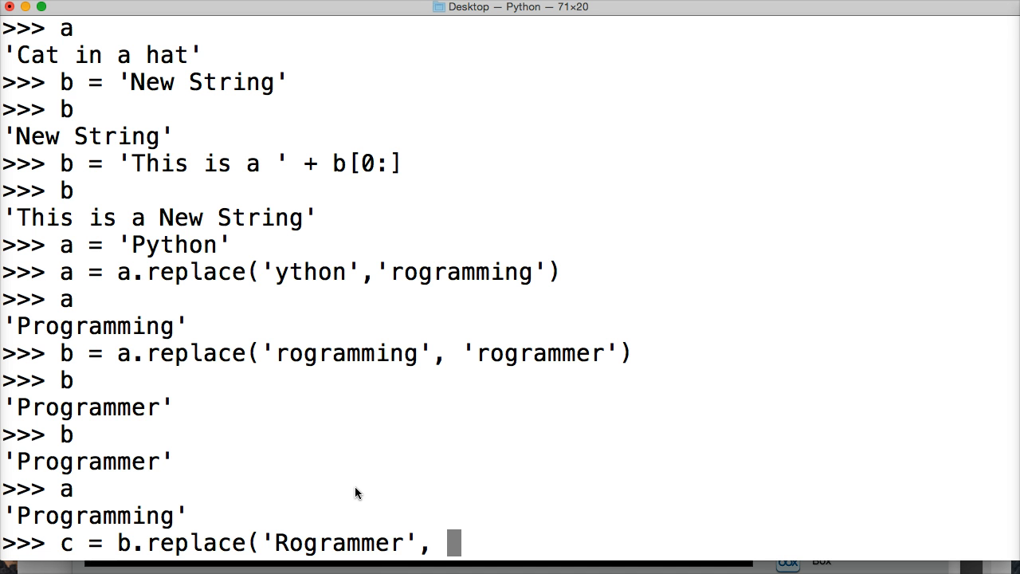
text('y)
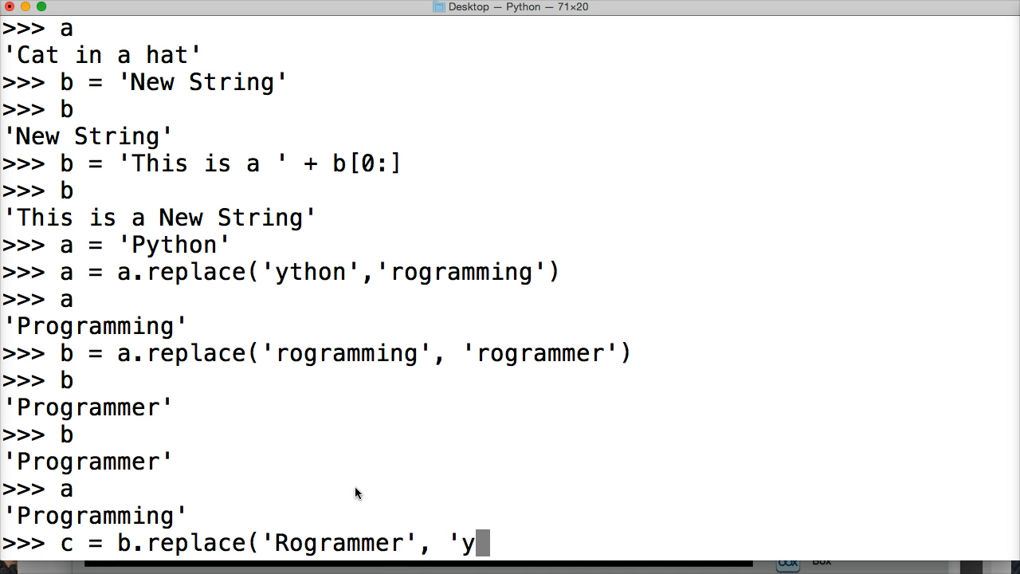
text(thon')
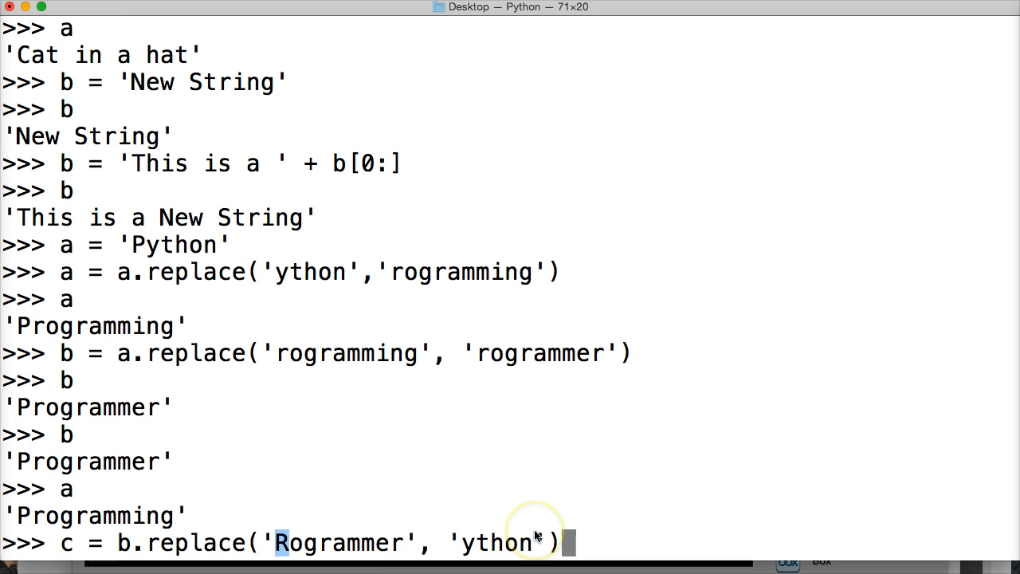
key(Return)
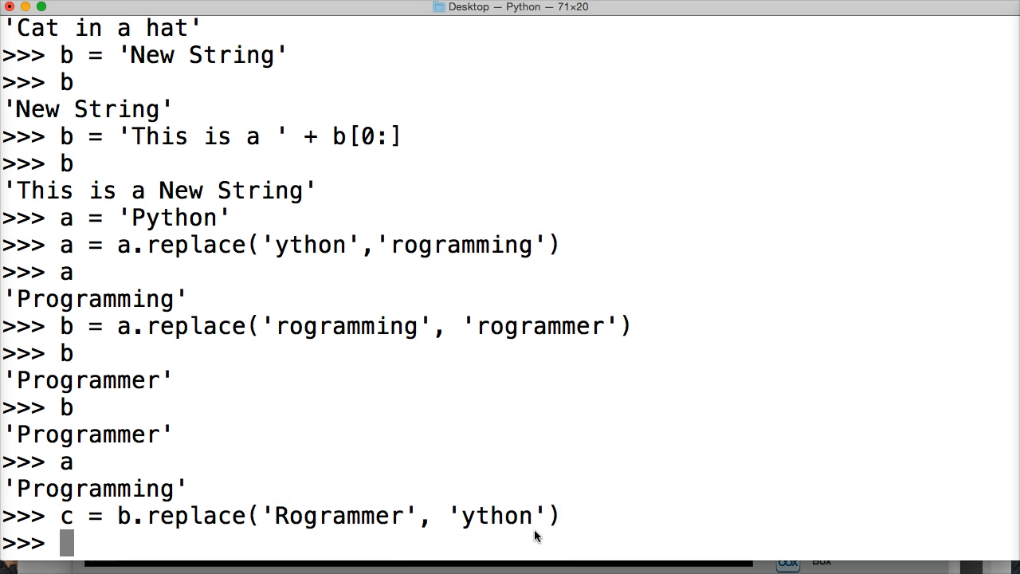
key(Return)
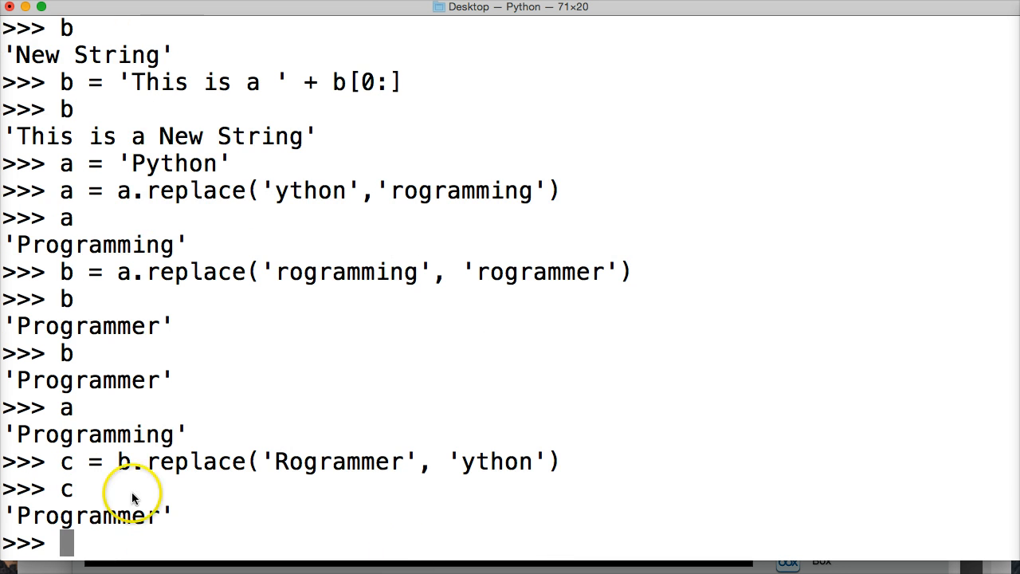
double_click(343, 462)
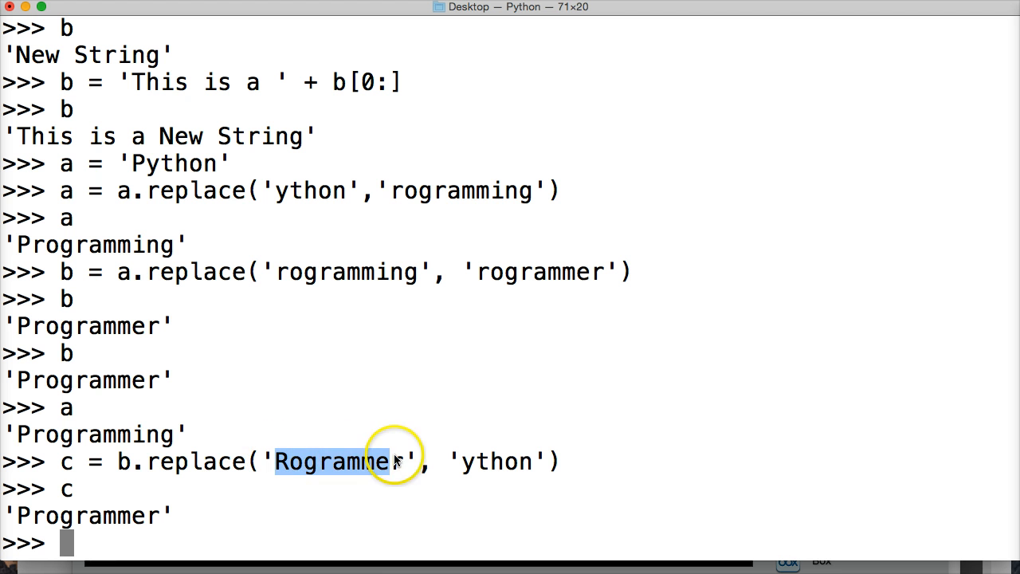
mouse_move(311, 462)
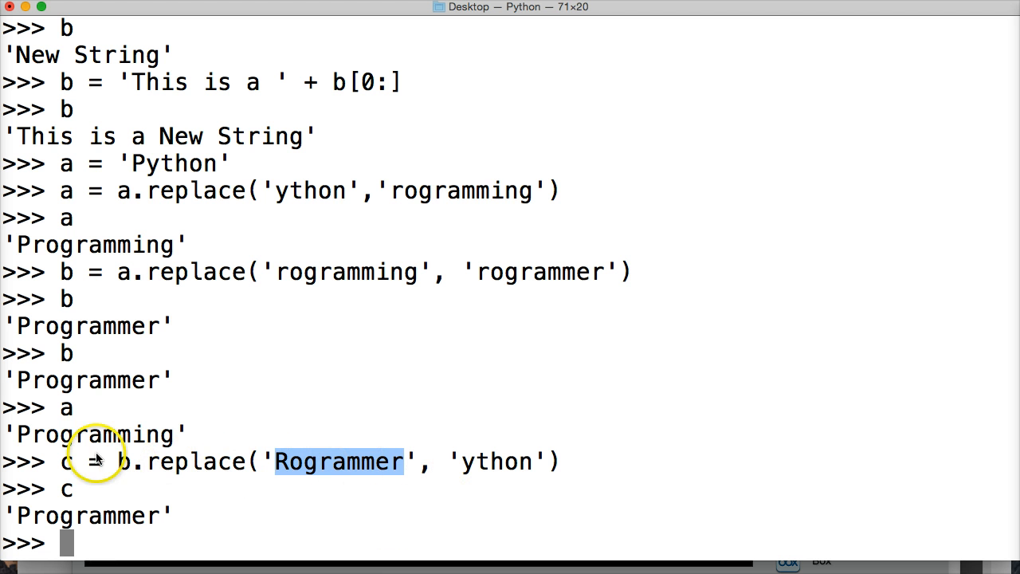
mouse_move(255, 462)
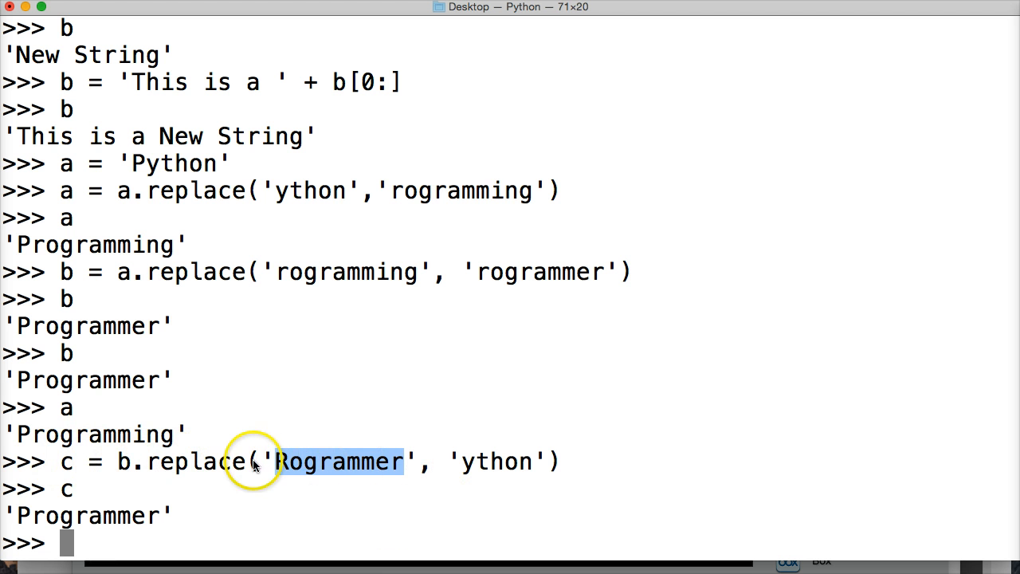